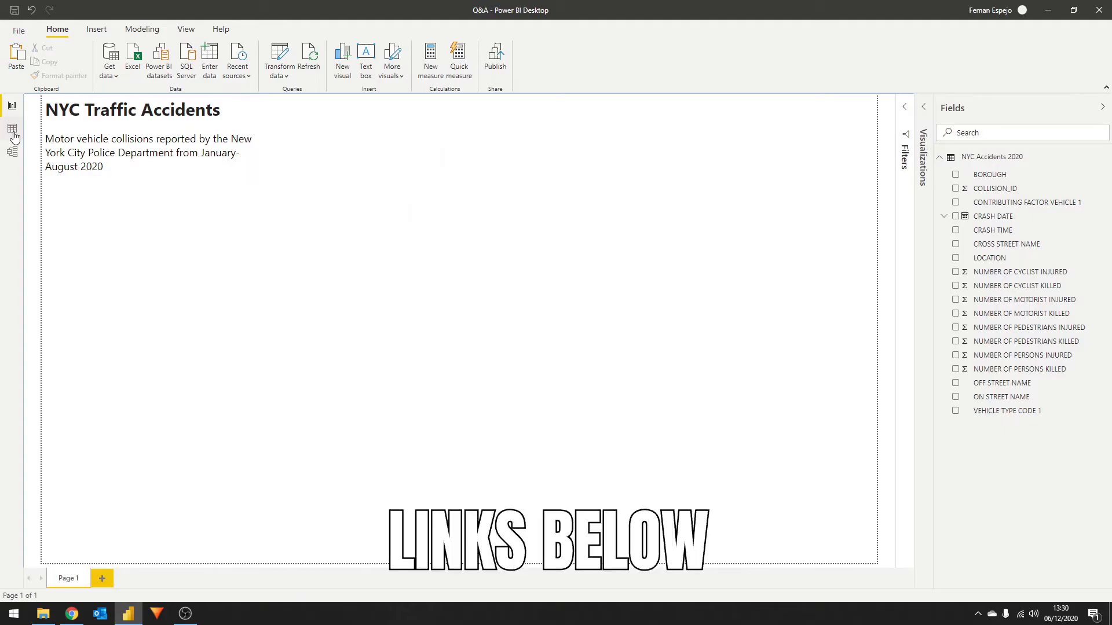
Step: Open the NYC Accidents 2020 table in Data view and scroll across its columns
{"action": "left_click", "coordinate": [12, 128]}
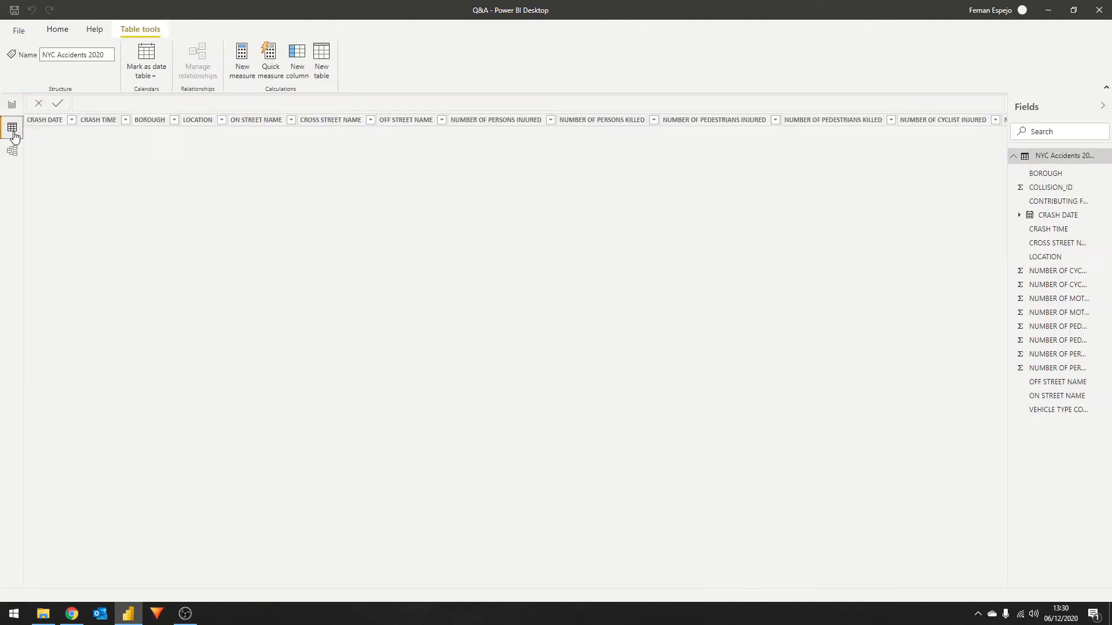
{"action": "left_click", "coordinate": [11, 127]}
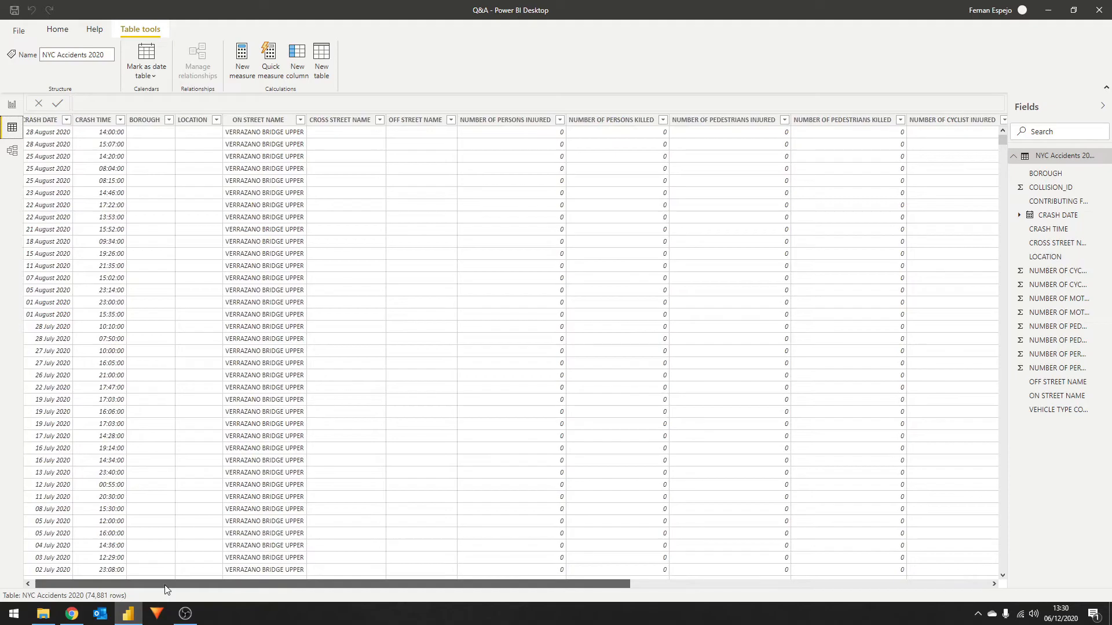
{"action": "scroll", "scroll_direction": "right", "scroll_amount": 3}
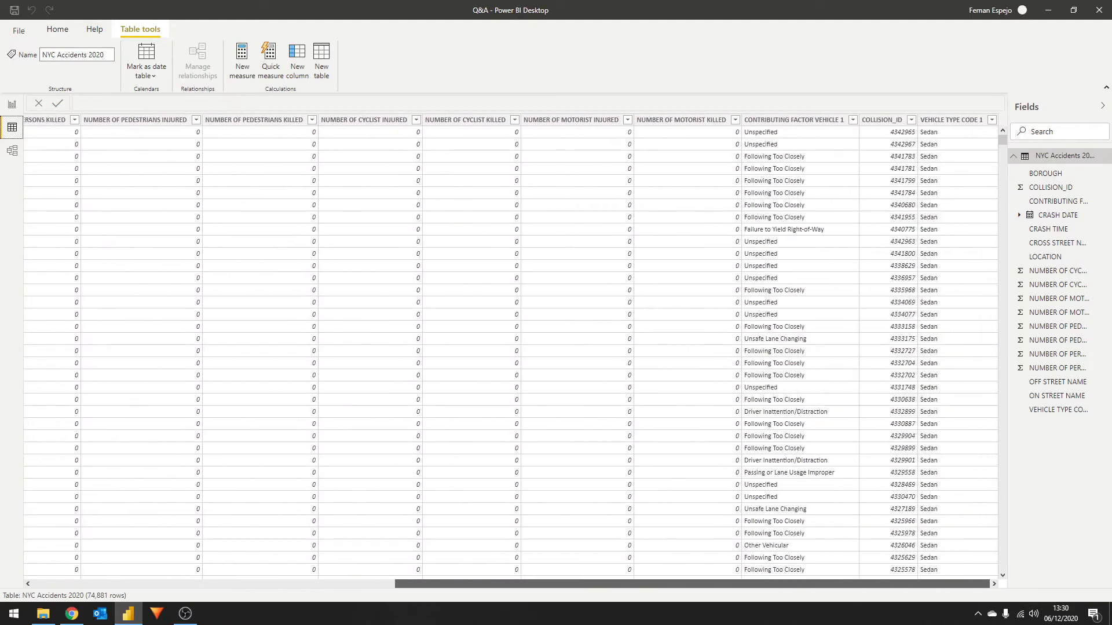
{"action": "mouse_move", "coordinate": [920, 268]}
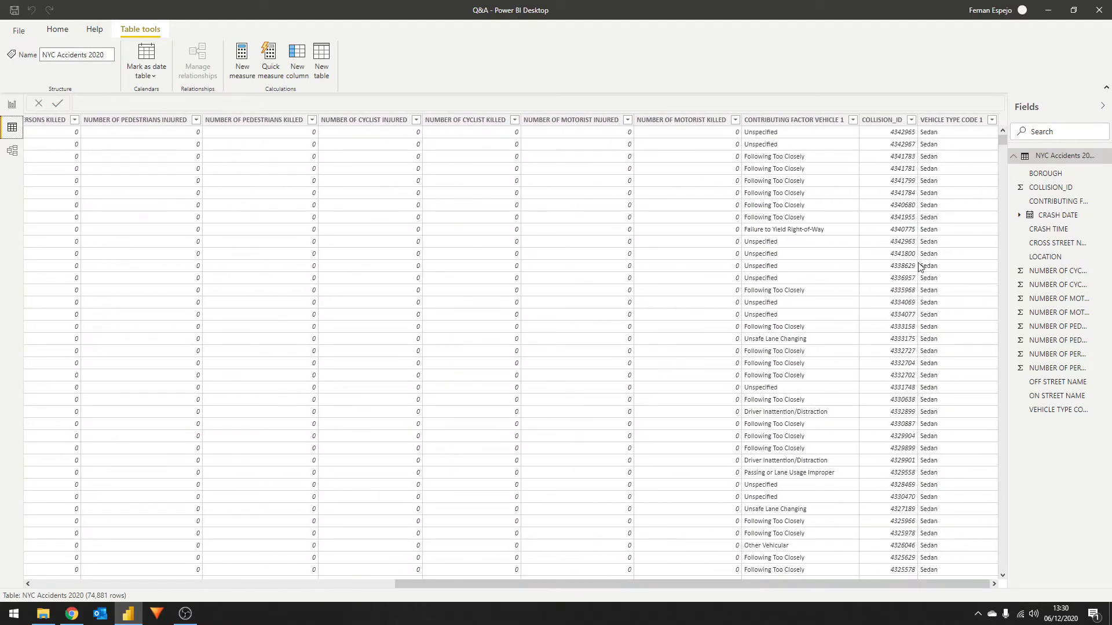
{"action": "mouse_move", "coordinate": [13, 104]}
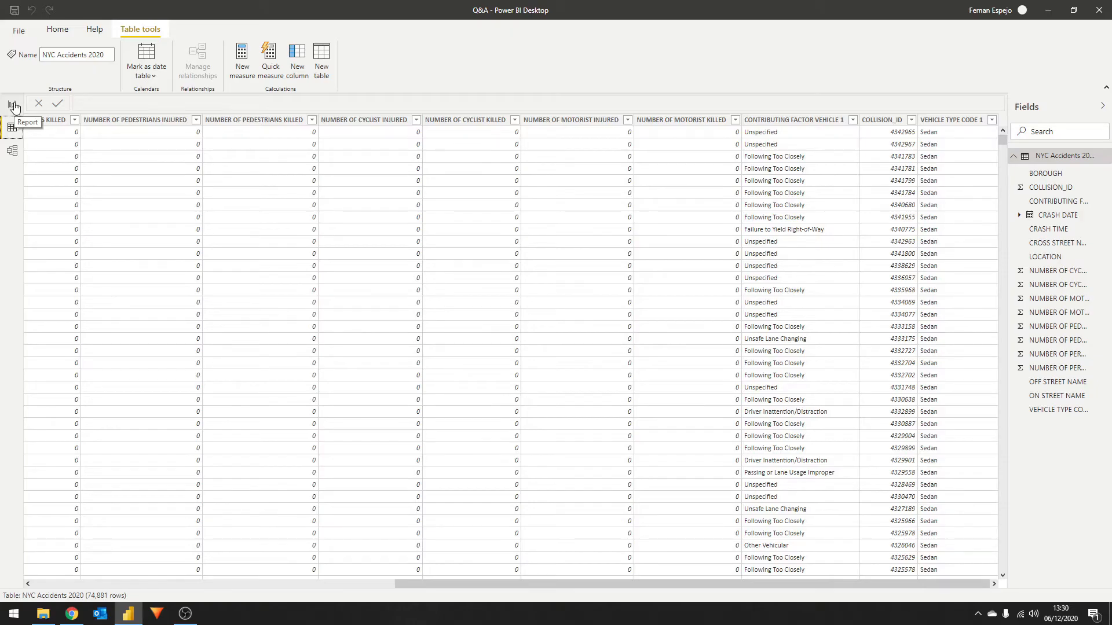
Step: Back in Report view, insert a Q&A visual answering 'number of accidents per month'
{"action": "left_click", "coordinate": [12, 105]}
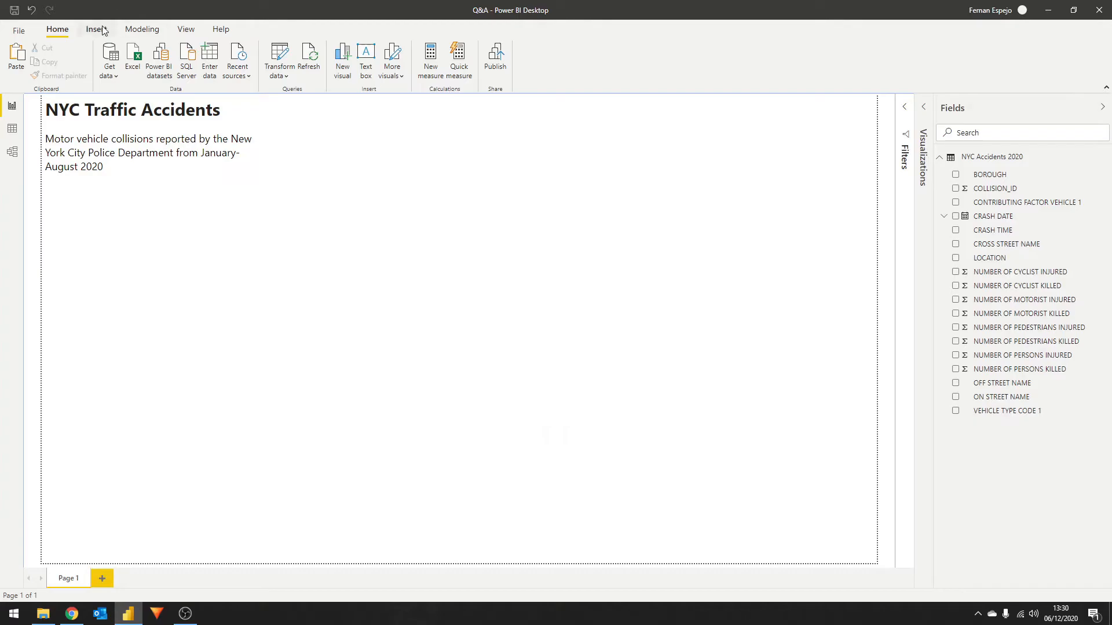
{"action": "left_click", "coordinate": [95, 29]}
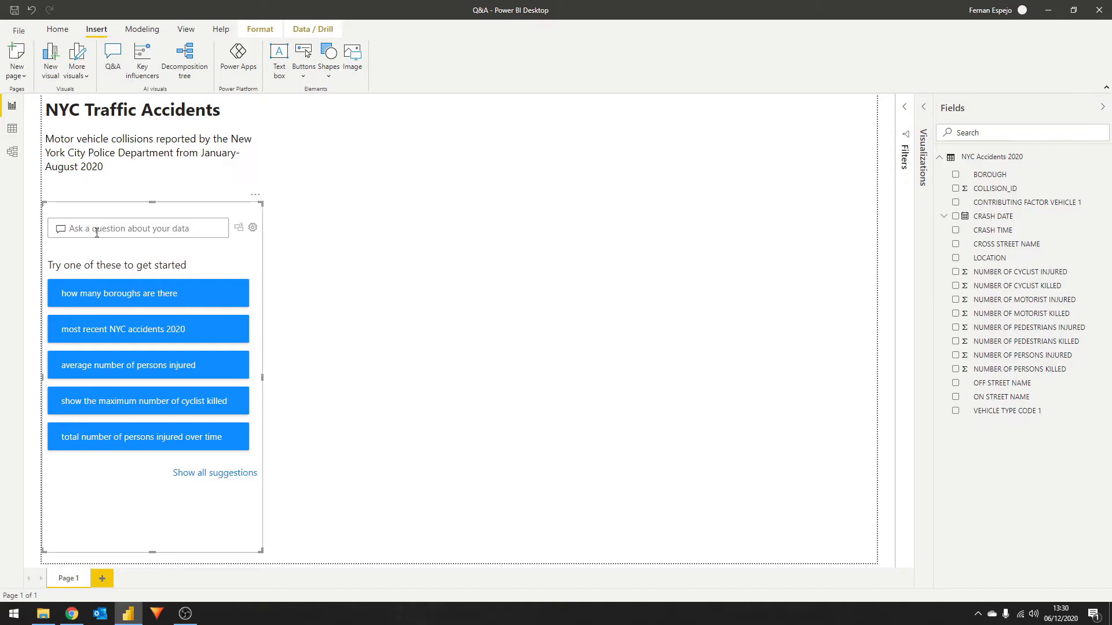
{"action": "type", "text": "number of accidents per month"}
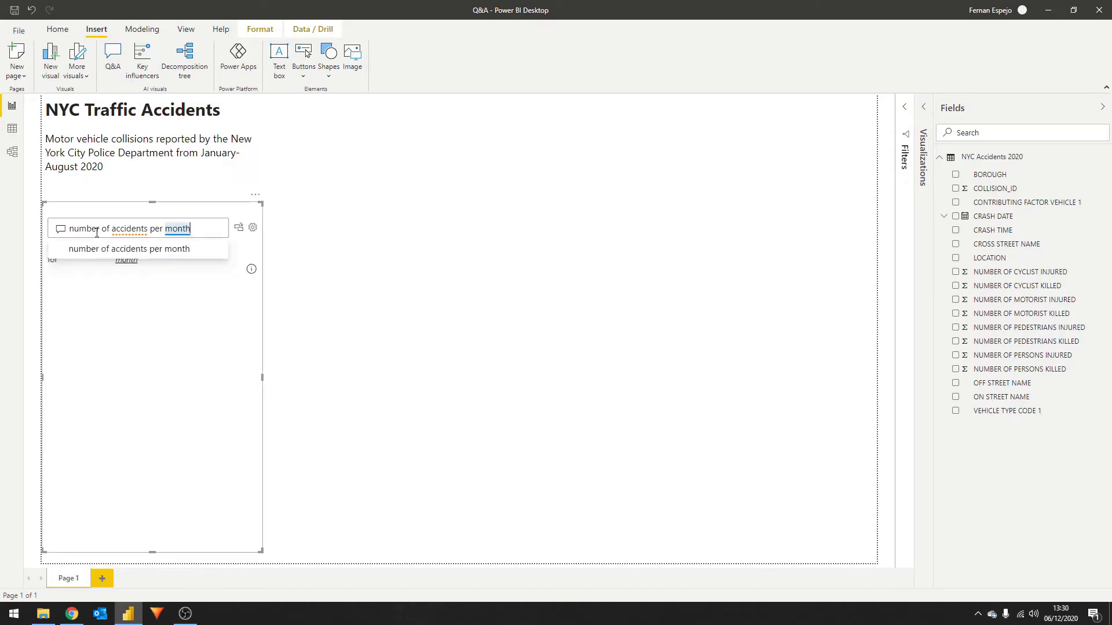
{"action": "left_click", "coordinate": [129, 249]}
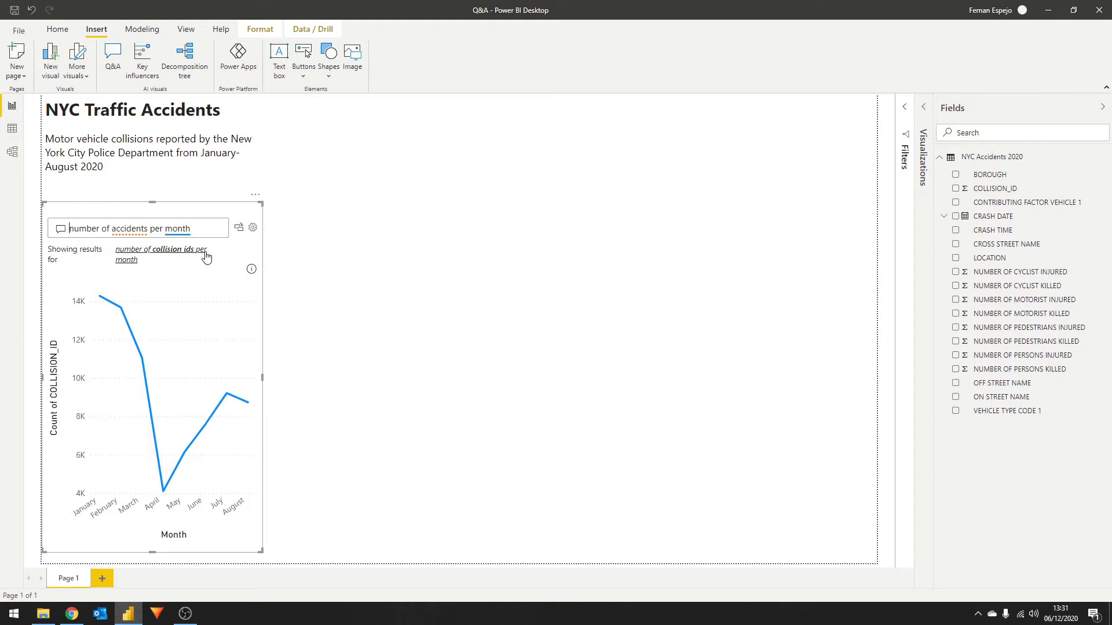
{"action": "mouse_move", "coordinate": [212, 256]}
{"action": "type", "text": " as bar chart"}
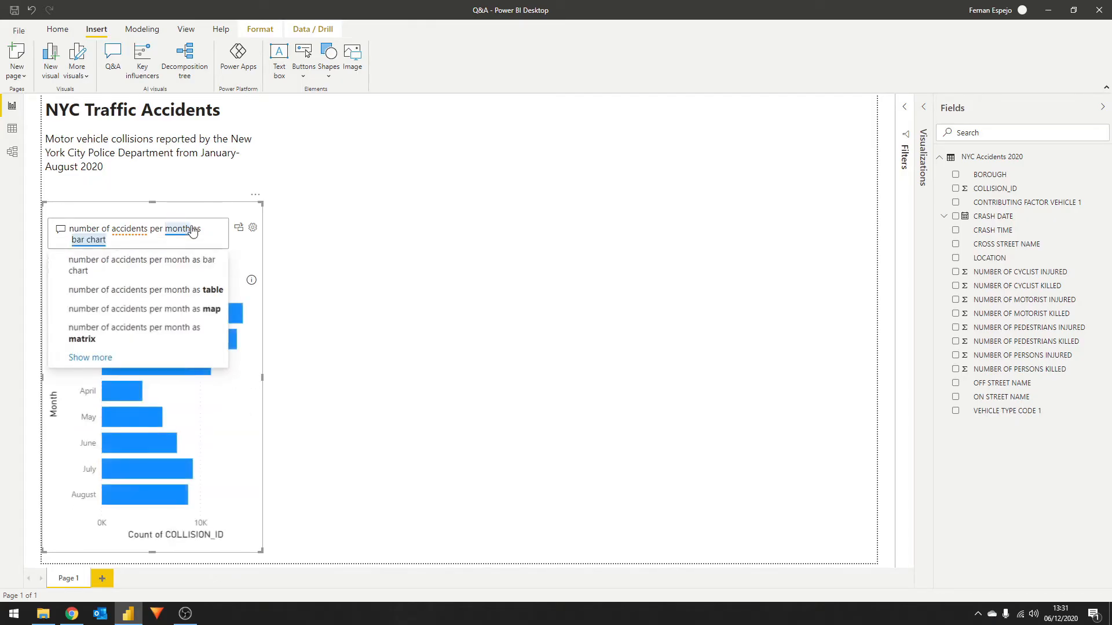
Step: Accept the bar chart answer, convert it to a standard visual, and check the March bar
{"action": "left_click", "coordinate": [142, 265]}
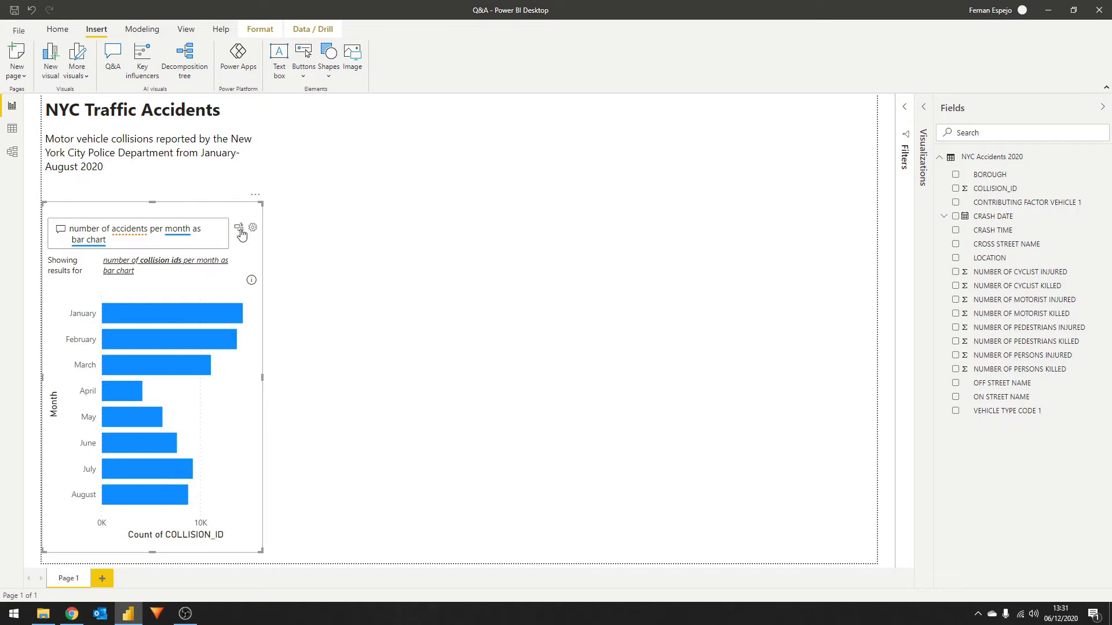
{"action": "left_click", "coordinate": [242, 228]}
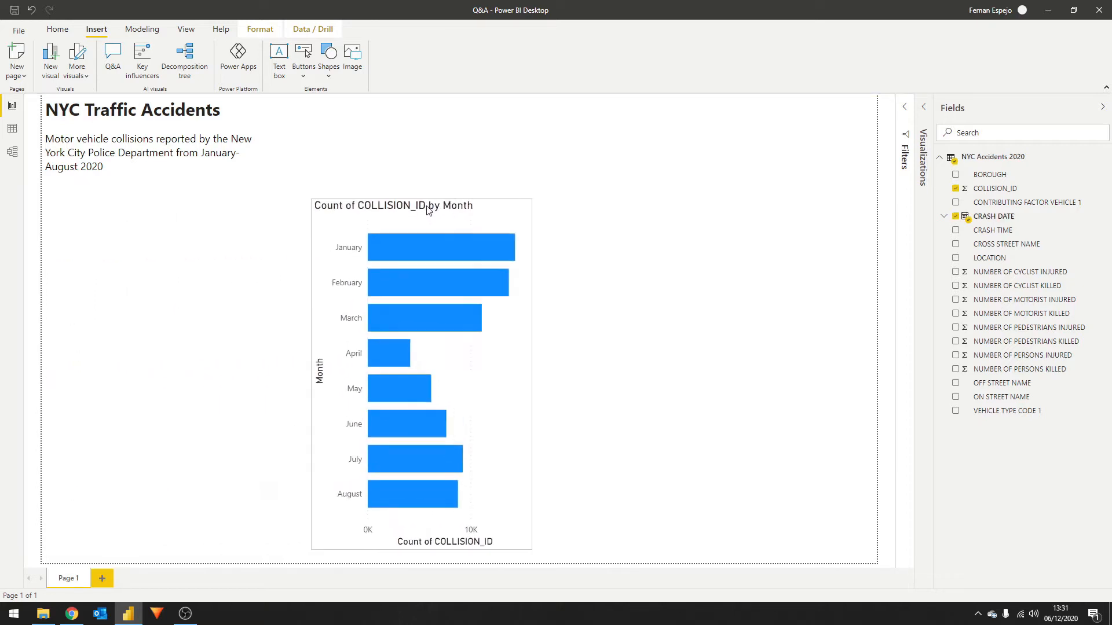
{"action": "mouse_move", "coordinate": [434, 261]}
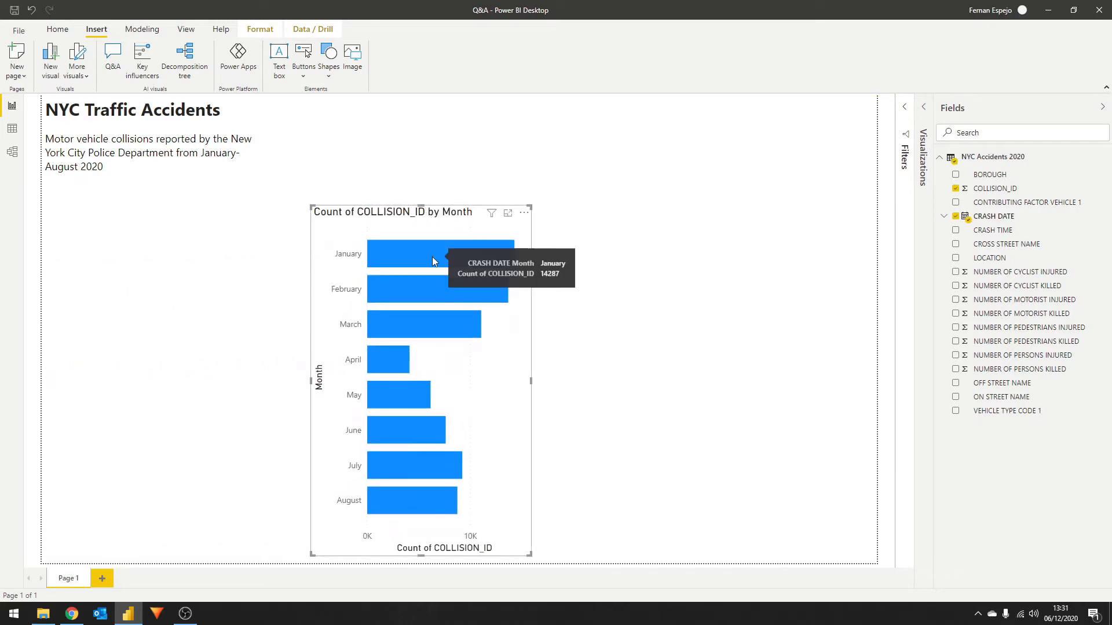
{"action": "left_click", "coordinate": [423, 325]}
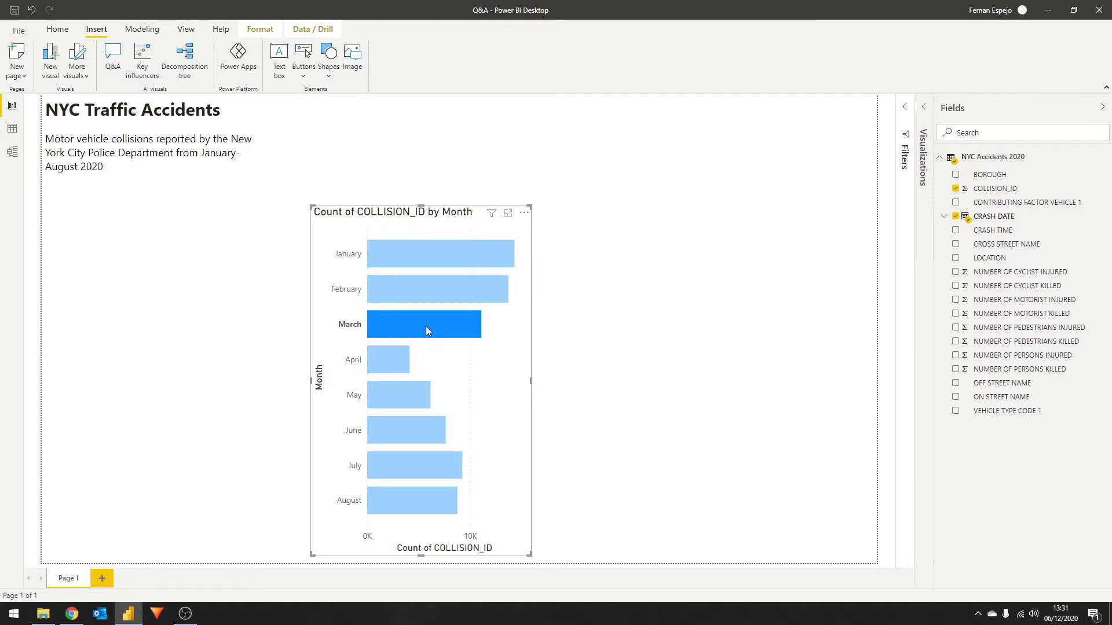
{"action": "left_click", "coordinate": [641, 329]}
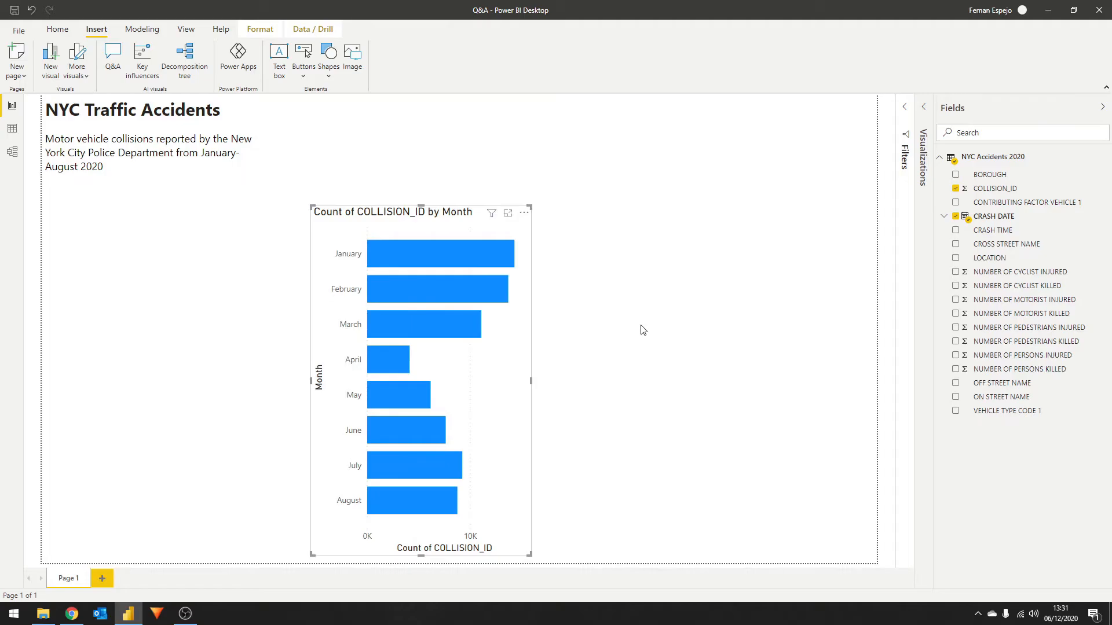
{"action": "mouse_move", "coordinate": [148, 228]}
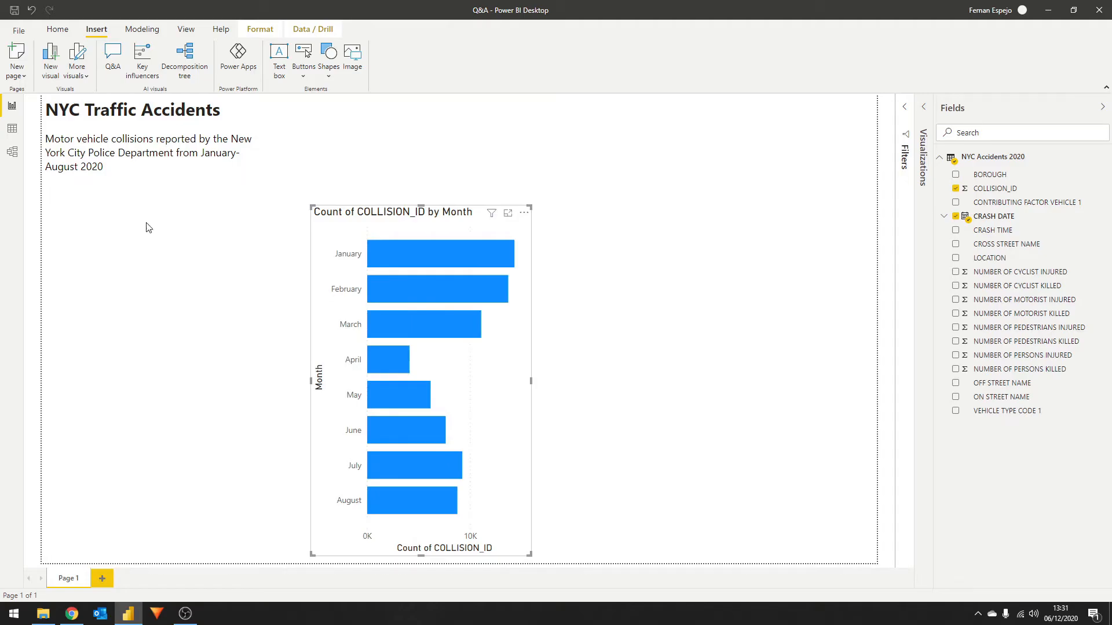
Step: Insert another Q&A visual beside the bar chart and open its Q&A setup
{"action": "left_click", "coordinate": [111, 57]}
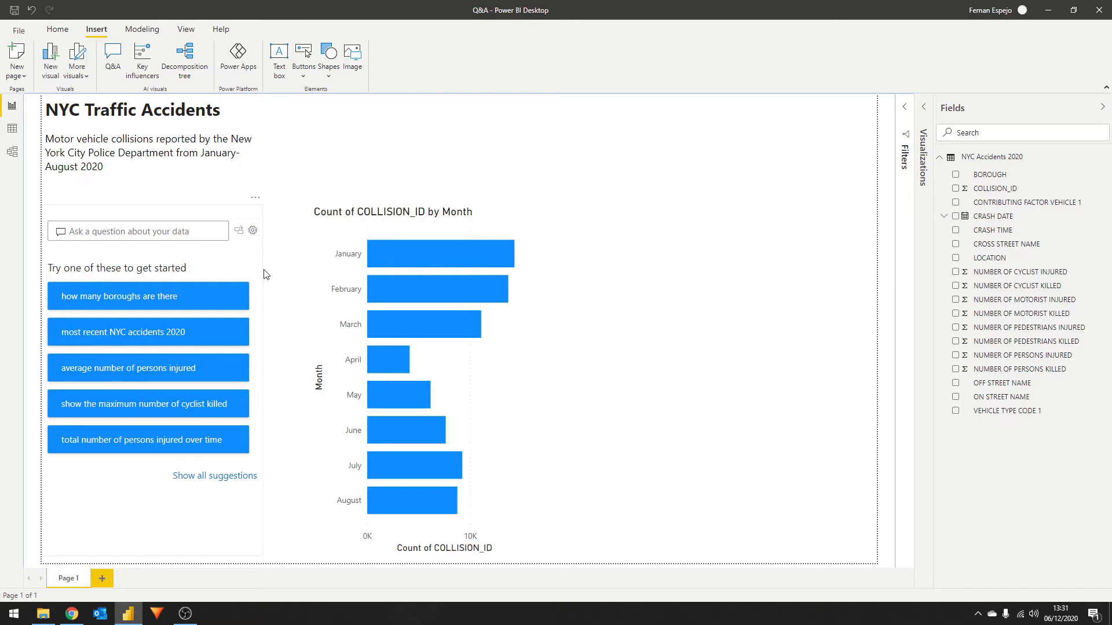
{"action": "left_click", "coordinate": [252, 231]}
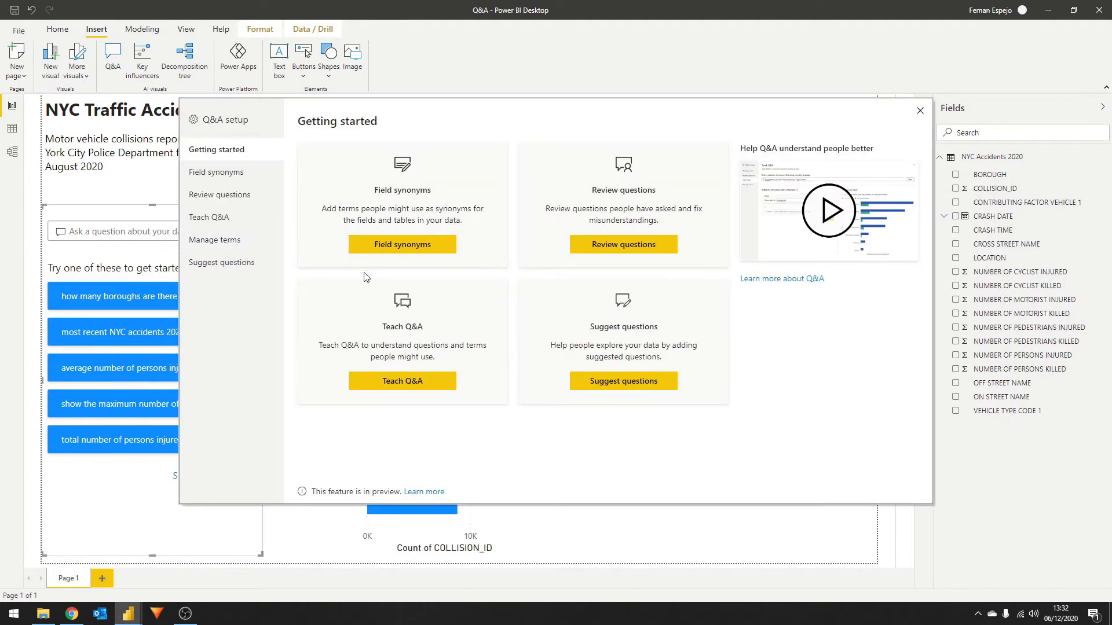
{"action": "mouse_move", "coordinate": [388, 310]}
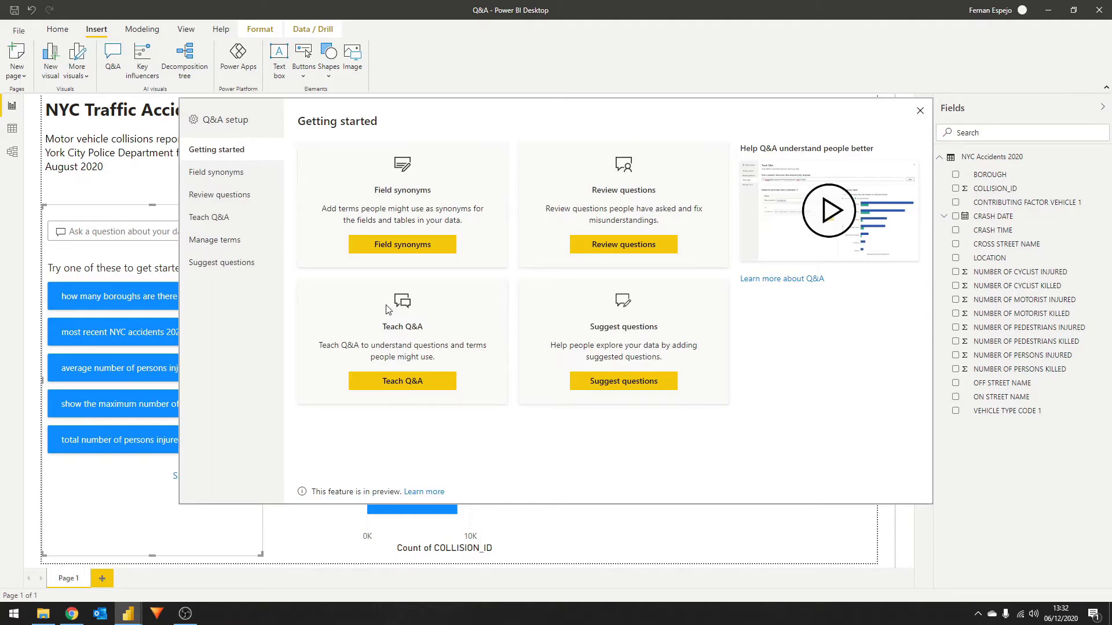
{"action": "mouse_move", "coordinate": [241, 348]}
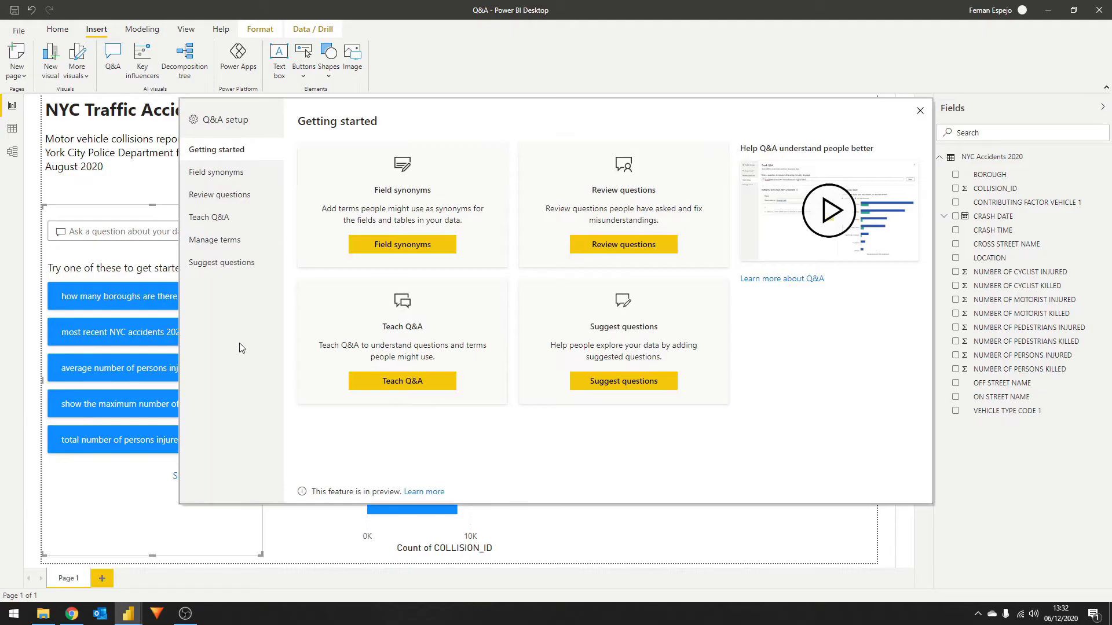
Step: Add suggested questions, including average persons injured per month, and preview 'top 5 contributing factors'
{"action": "left_click", "coordinate": [221, 262]}
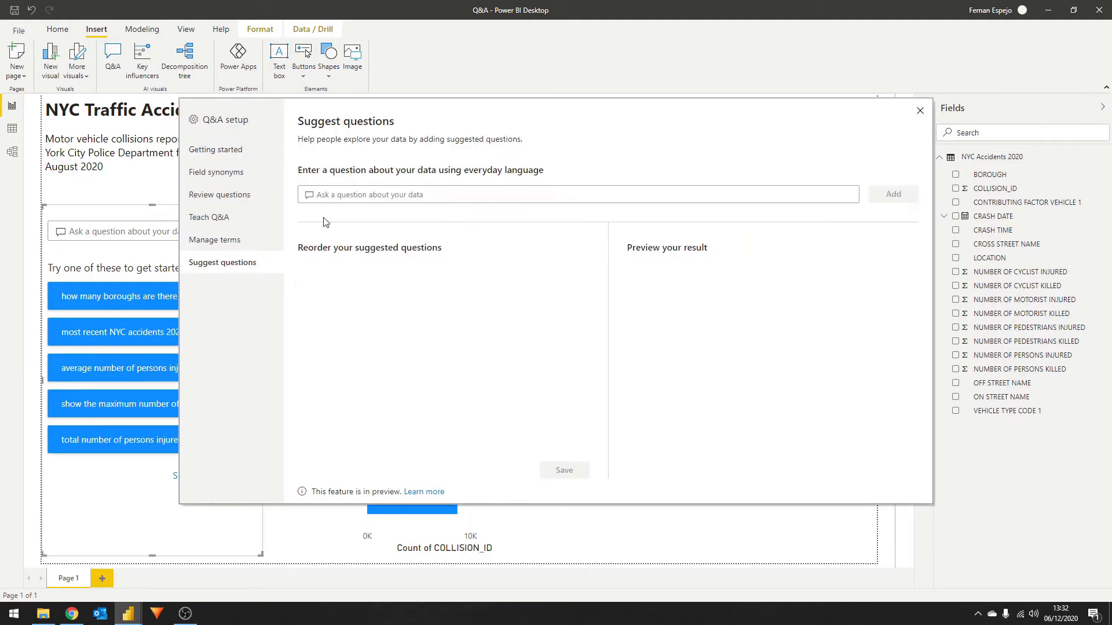
{"action": "type", "text": "number of accidents per month"}
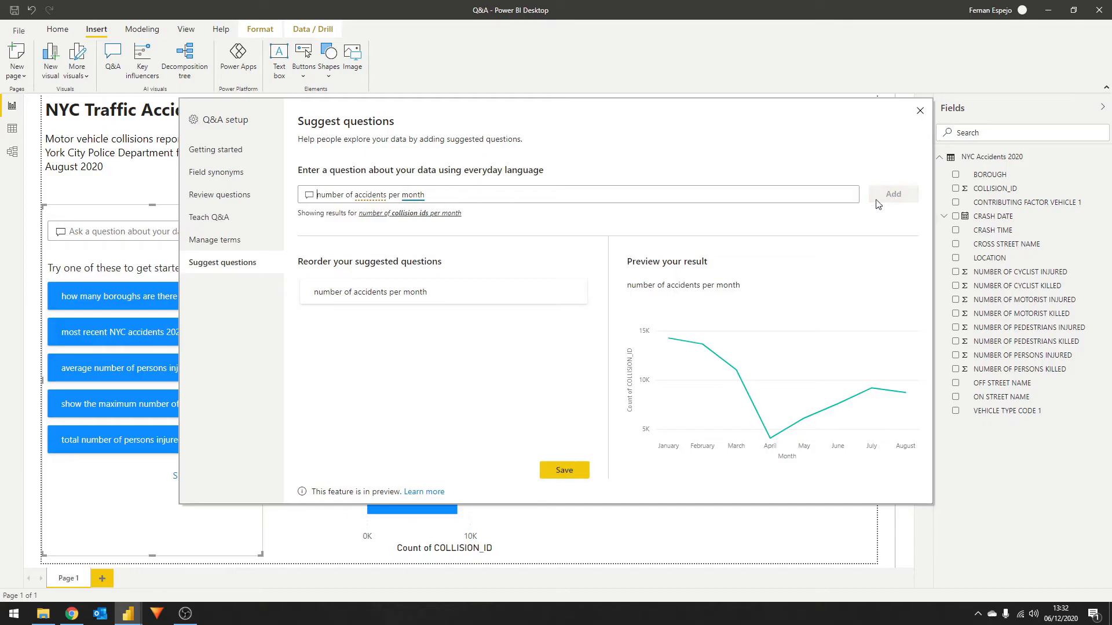
{"action": "type", "text": "aver"}
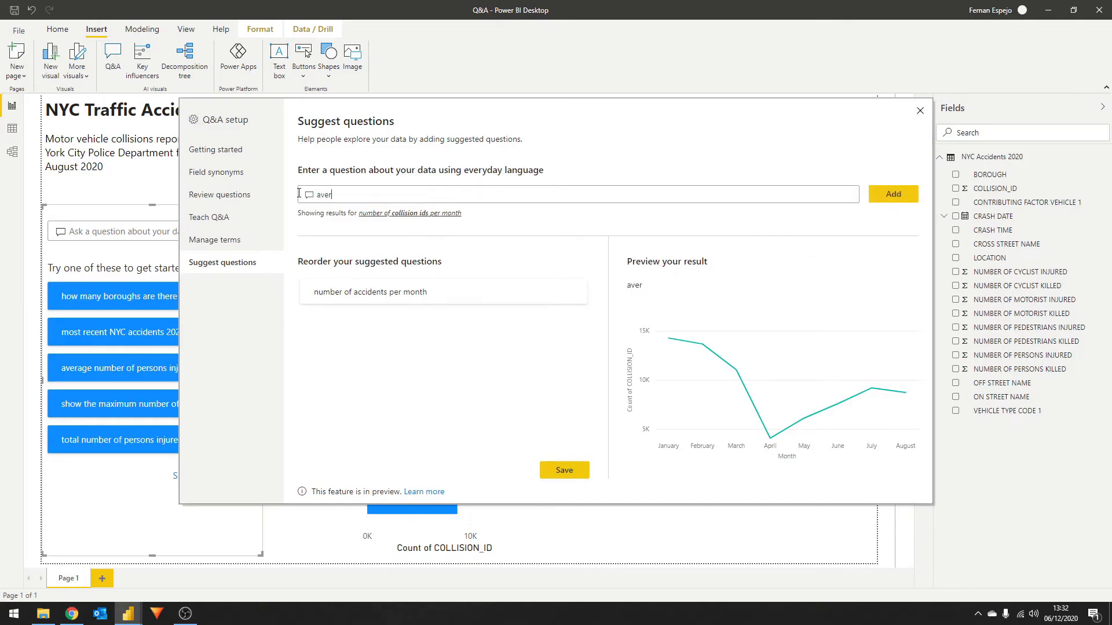
{"action": "type", "text": "average number of persons injured per month"}
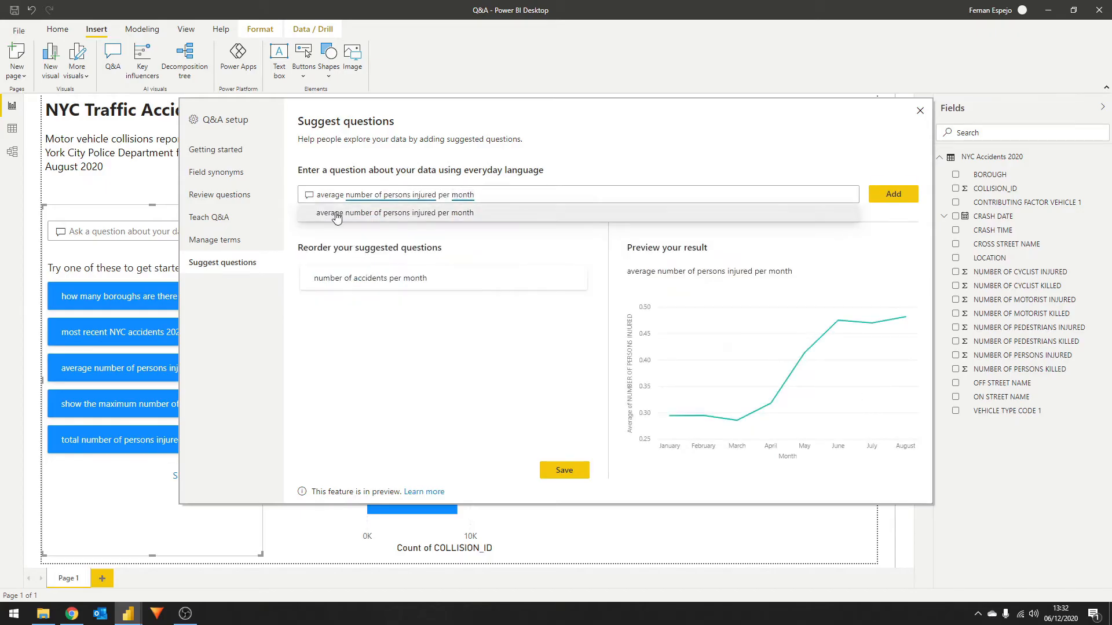
{"action": "left_click", "coordinate": [892, 194]}
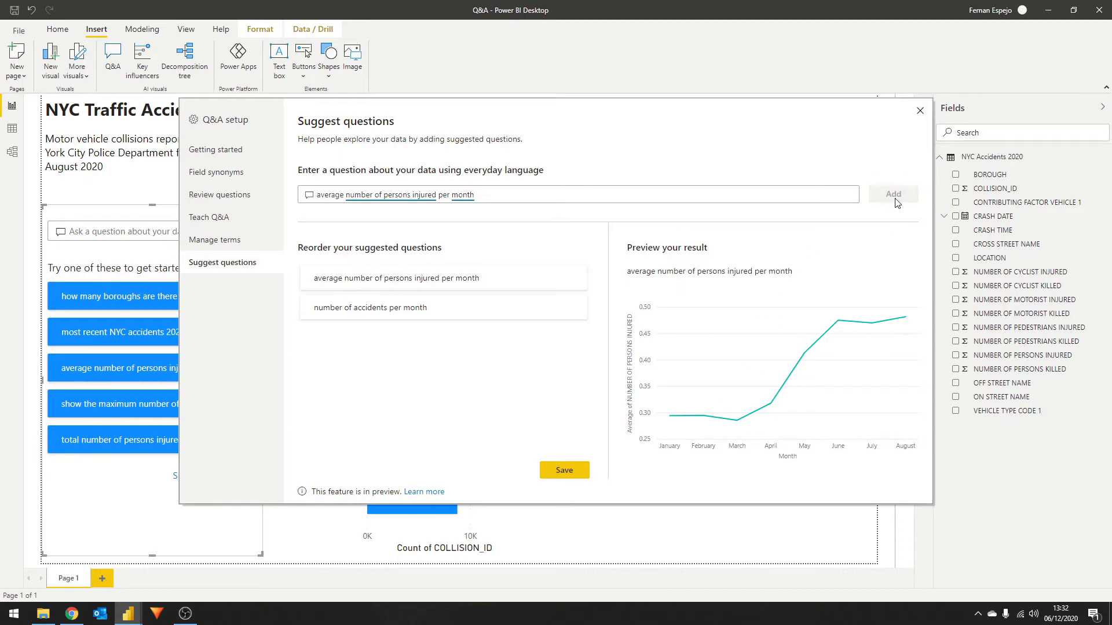
{"action": "type", "text": "top 5 contributing factor vehicle 1"}
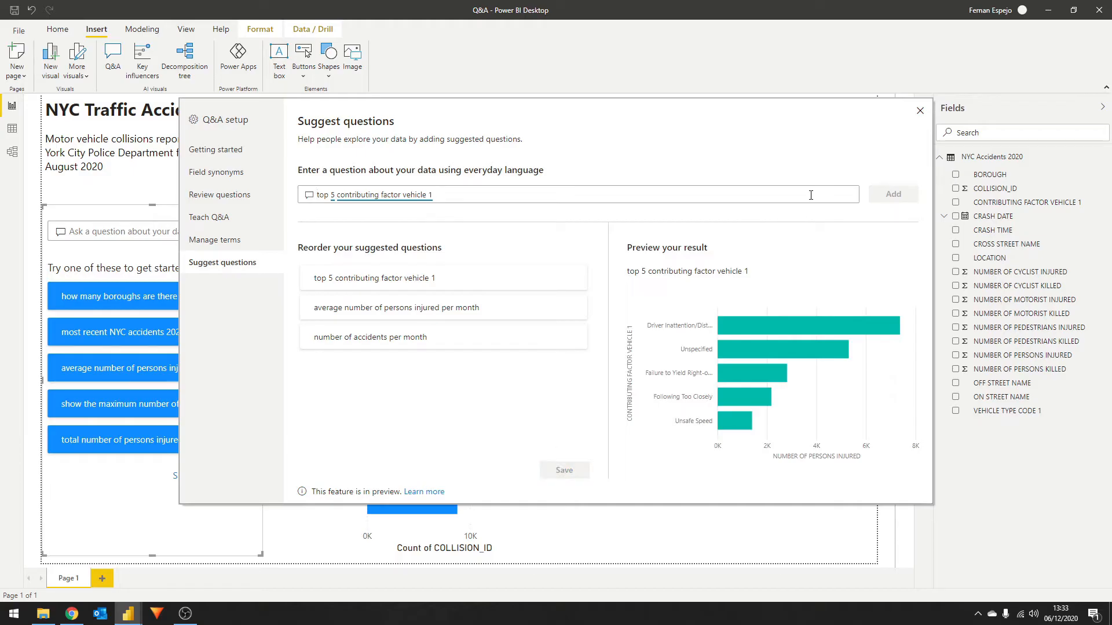
{"action": "mouse_move", "coordinate": [920, 113]}
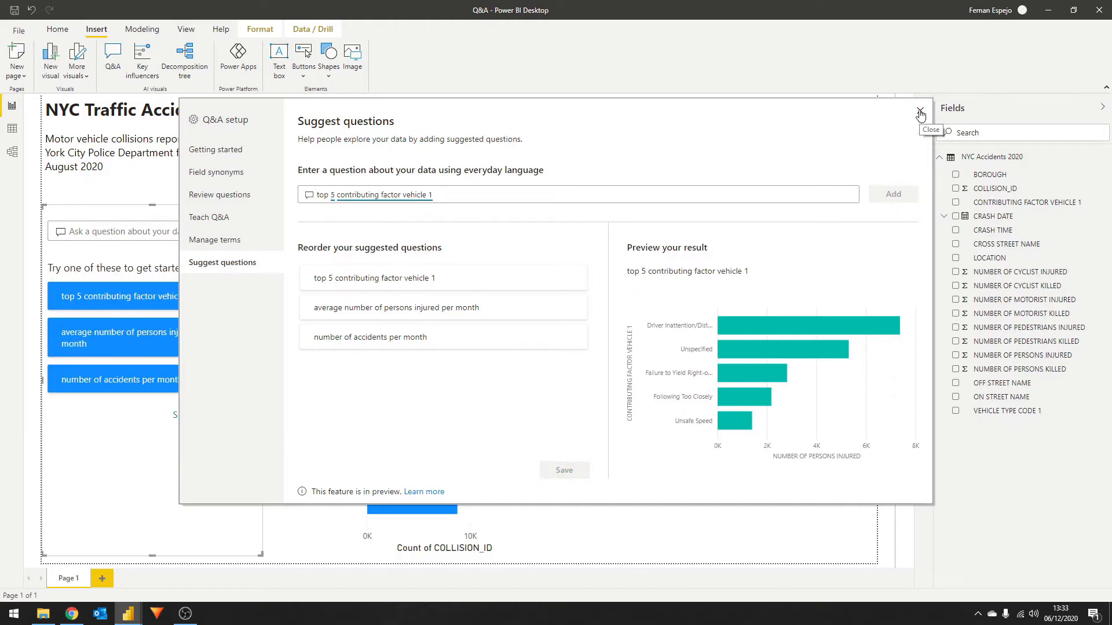
Step: Close Q&A setup and try one of the three suggested questions on the visual
{"action": "left_click", "coordinate": [920, 114]}
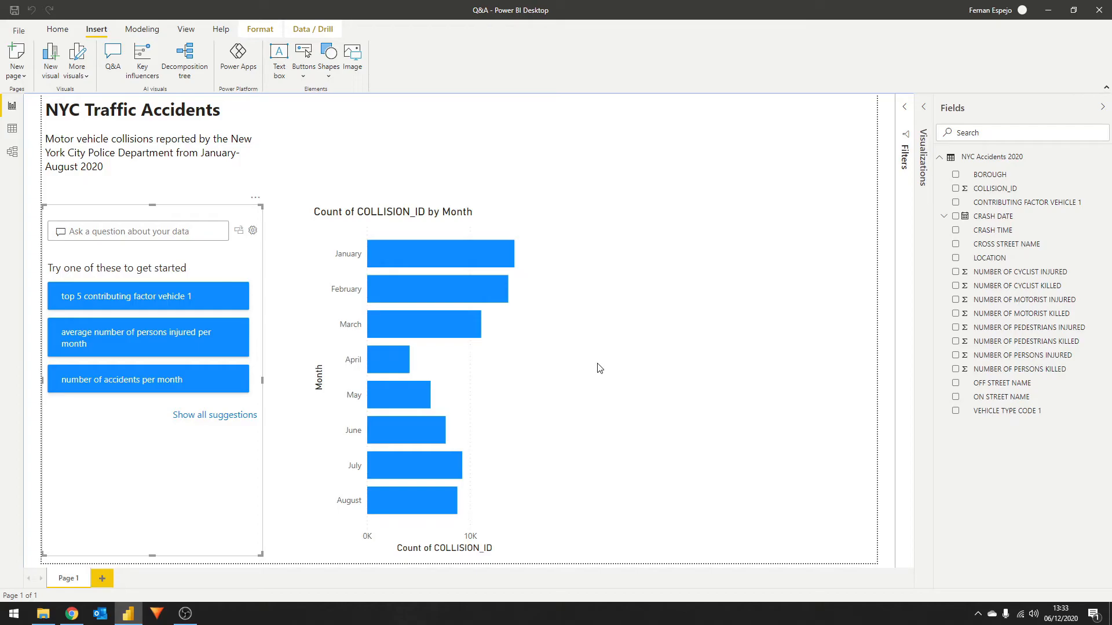
{"action": "mouse_move", "coordinate": [116, 294]}
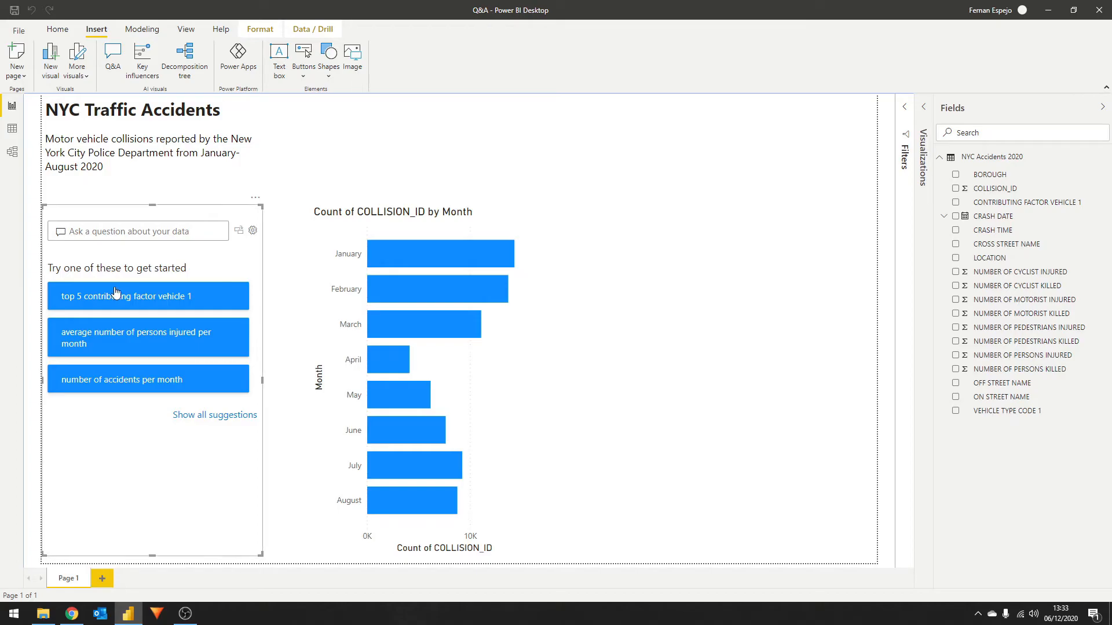
{"action": "left_click", "coordinate": [147, 296]}
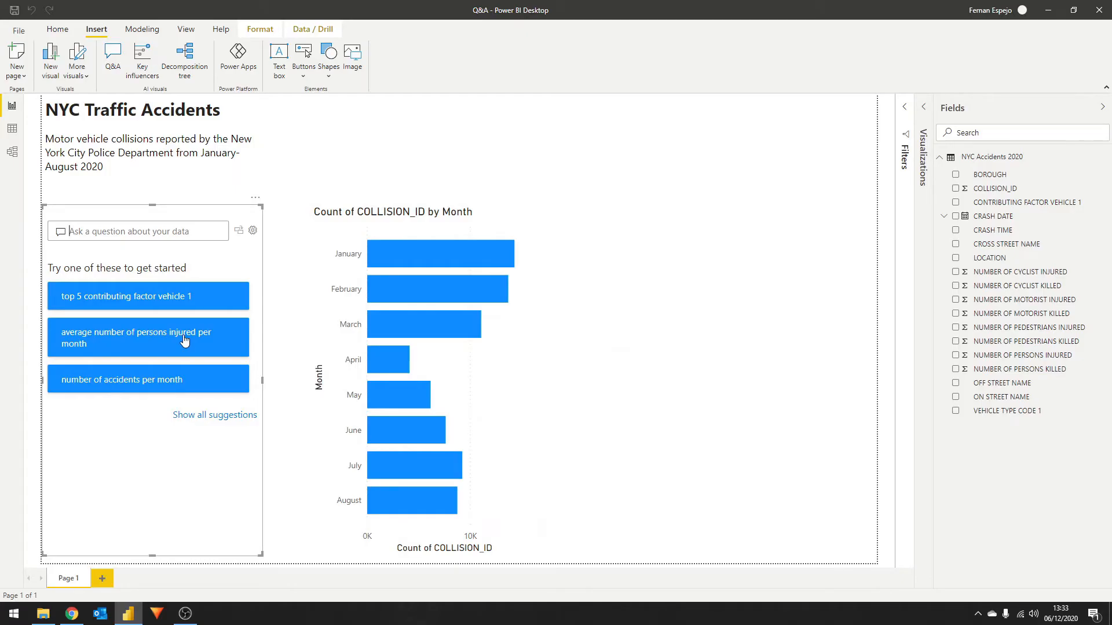
{"action": "mouse_move", "coordinate": [149, 320]}
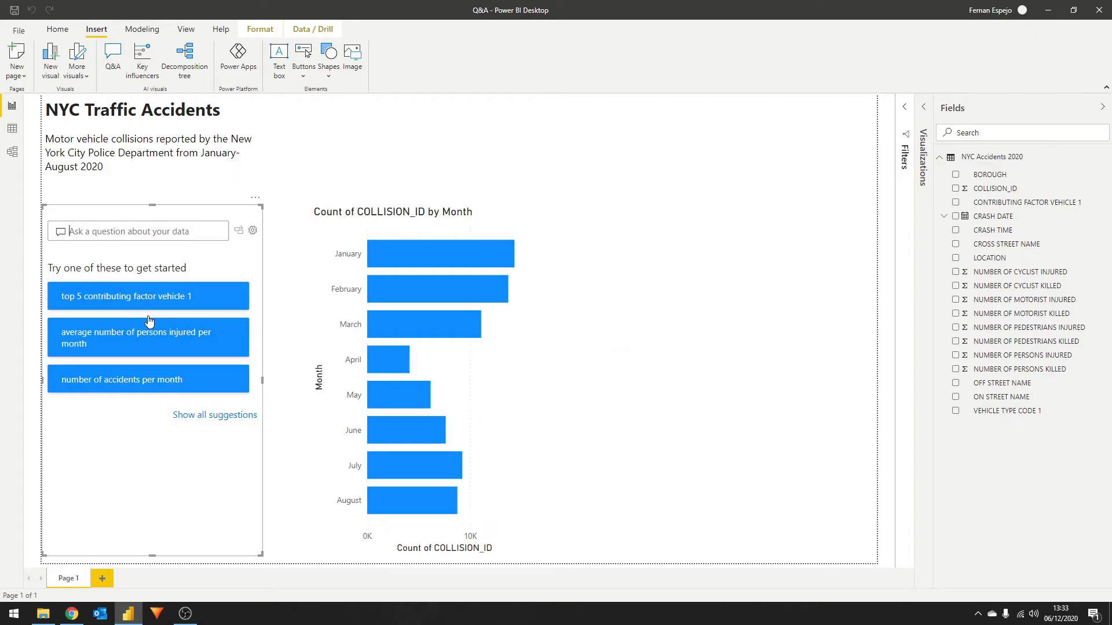
{"action": "mouse_move", "coordinate": [147, 318]}
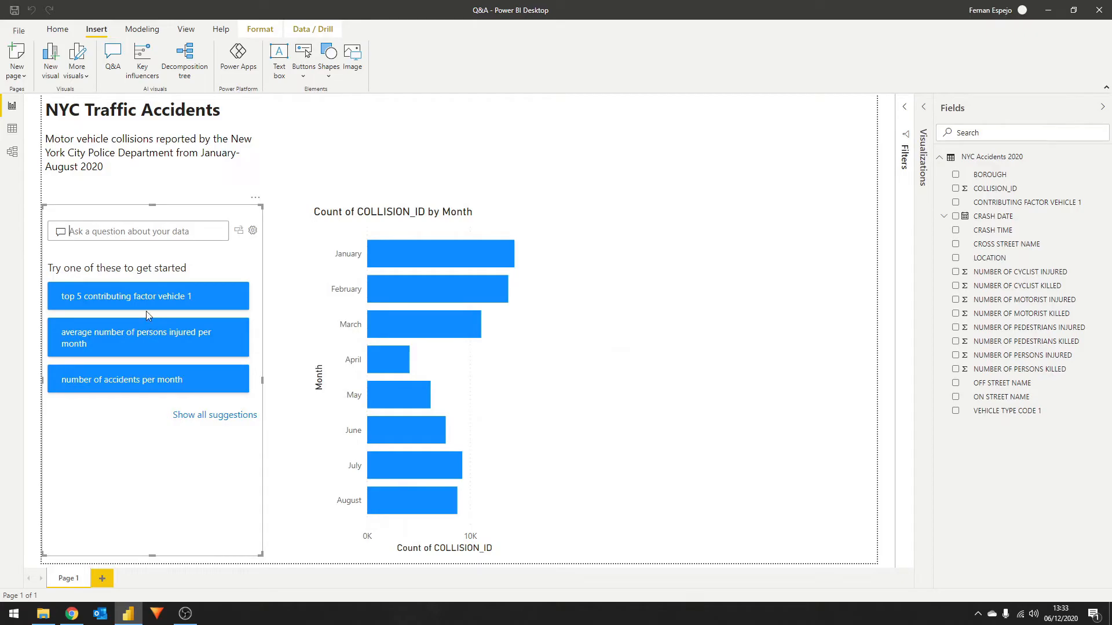
Step: Reopen Q&A setup and add 'contributing factors' as a synonym for CONTRIBUTING FACTOR VEHICLE 1
{"action": "left_click", "coordinate": [253, 230]}
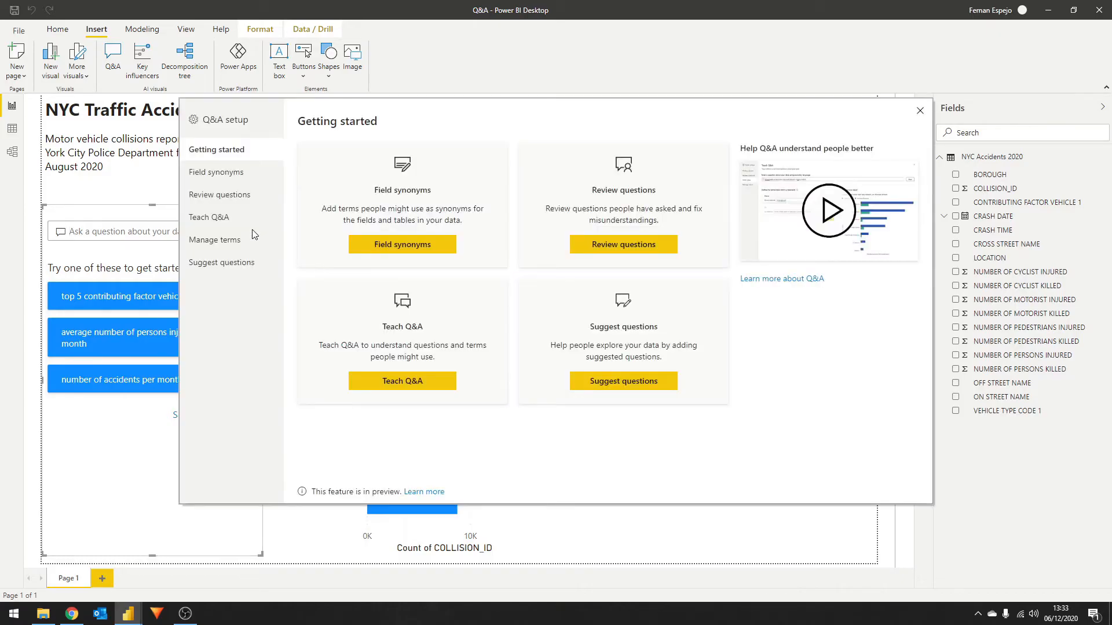
{"action": "mouse_move", "coordinate": [402, 243]}
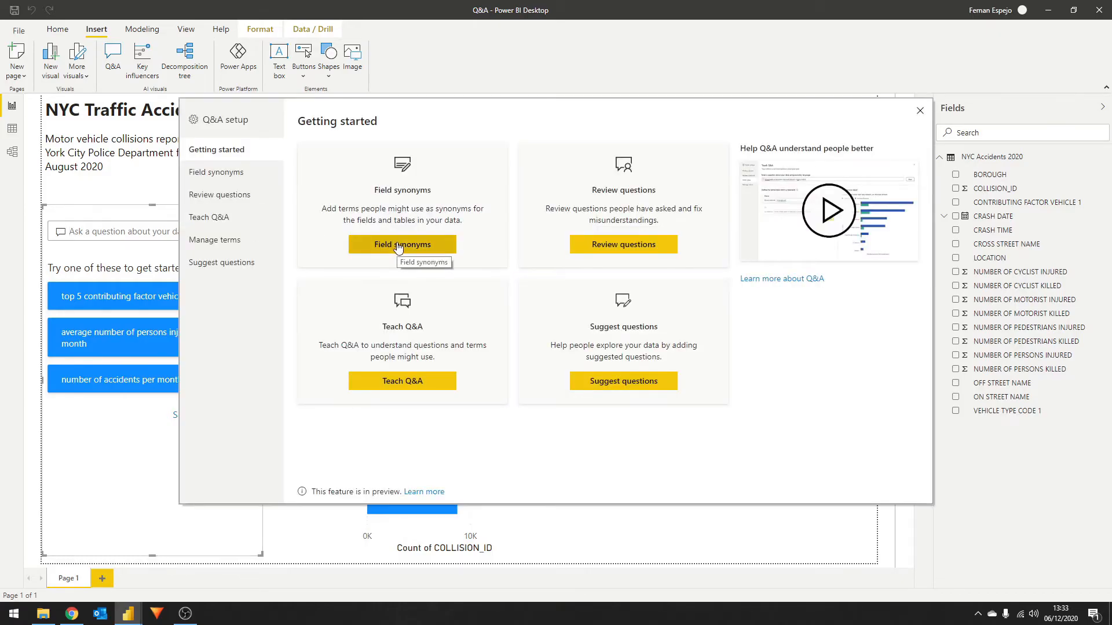
{"action": "left_click", "coordinate": [401, 244]}
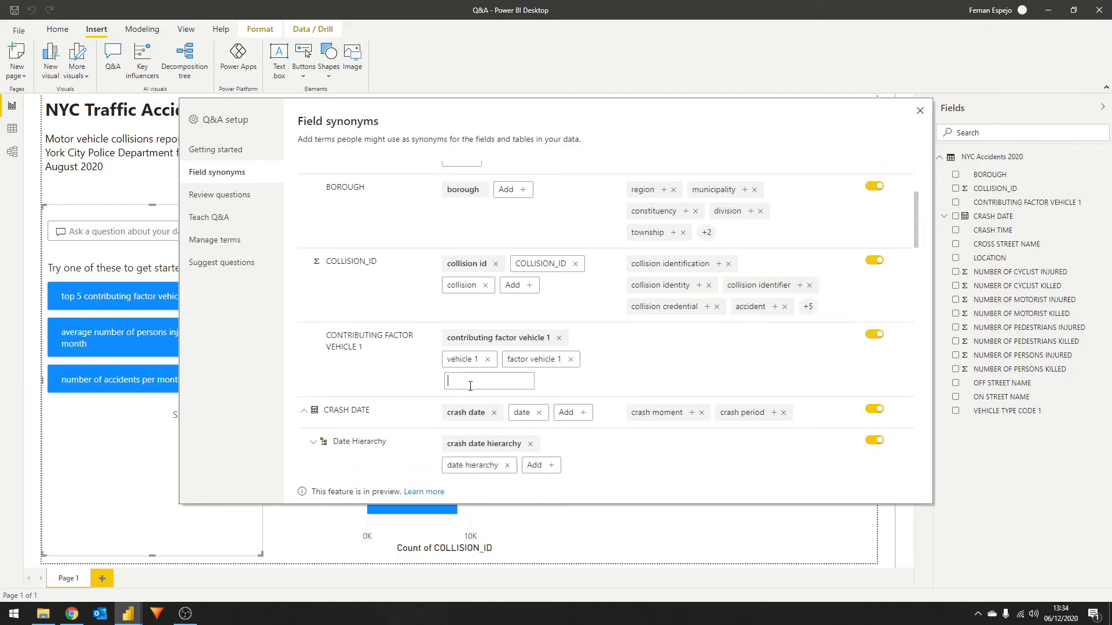
{"action": "type", "text": "contributing factors"}
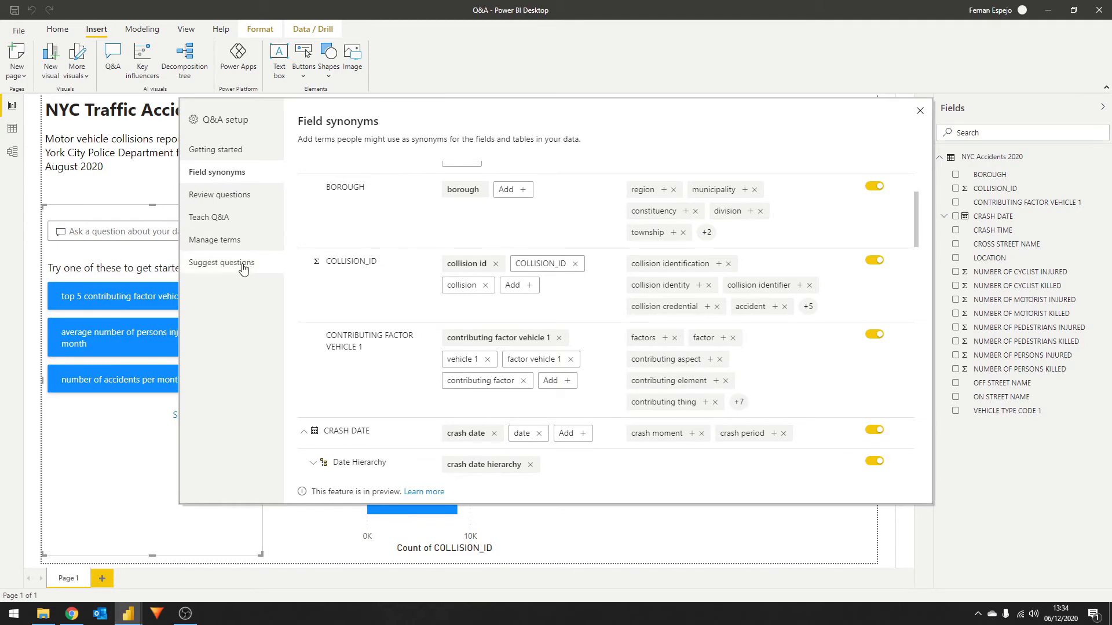
Step: Add 'top 5 contributing factors' as the leading suggested question and save
{"action": "left_click", "coordinate": [222, 262]}
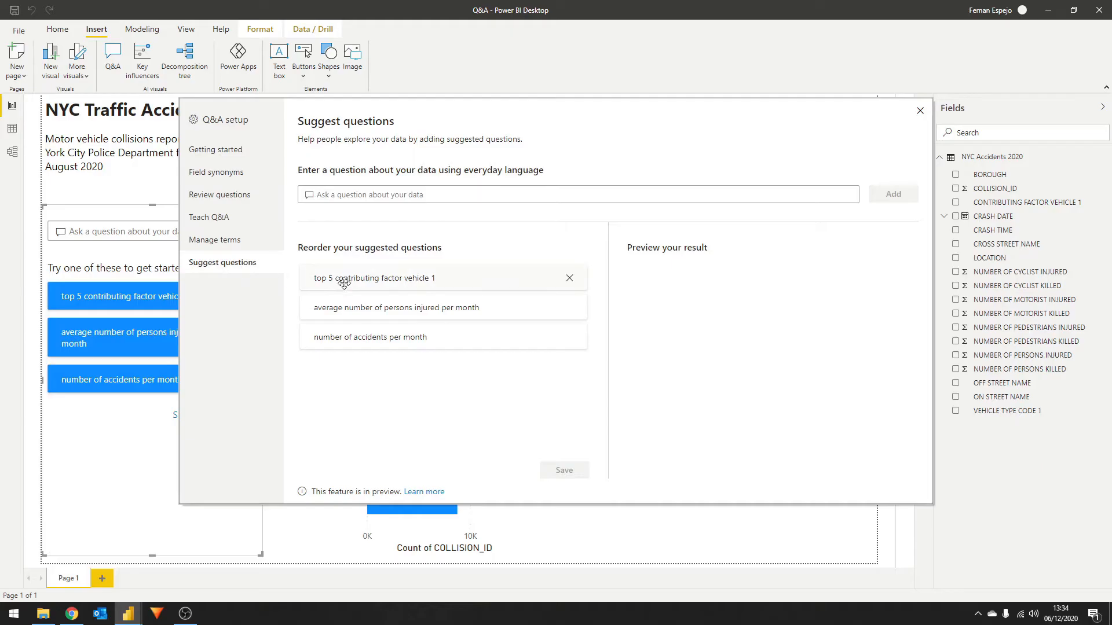
{"action": "left_click", "coordinate": [373, 278]}
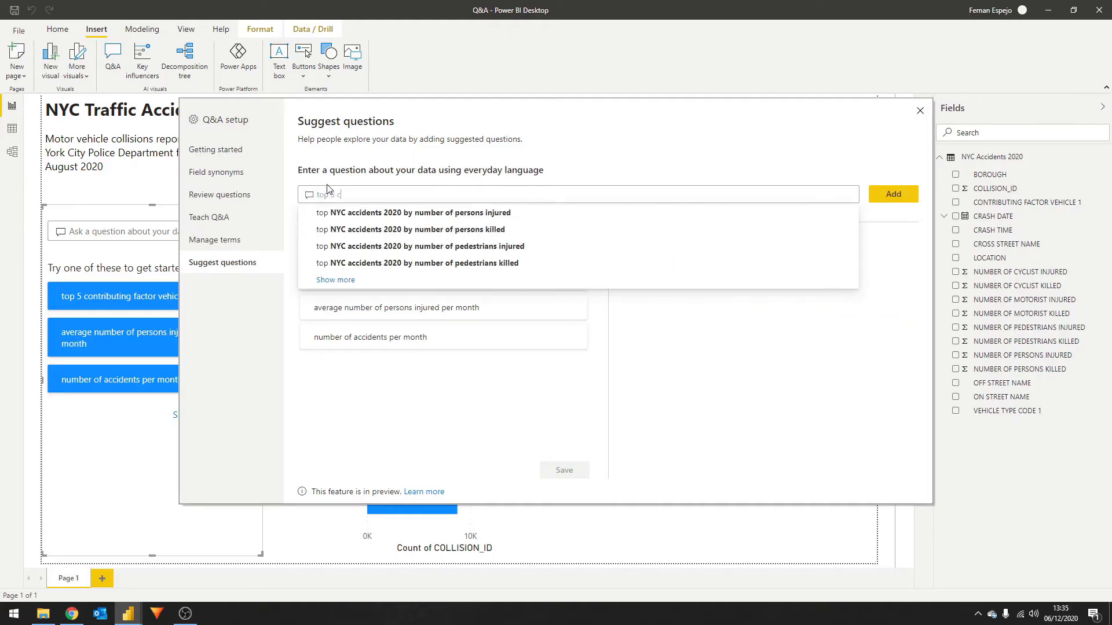
{"action": "type", "text": "contributing factors"}
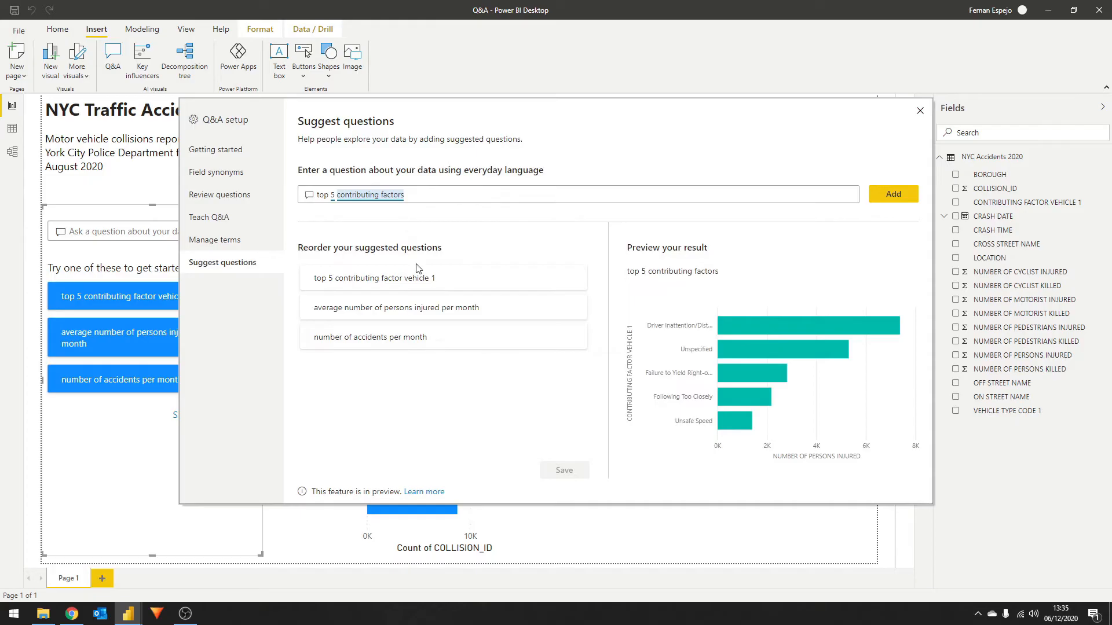
{"action": "mouse_move", "coordinate": [487, 375]}
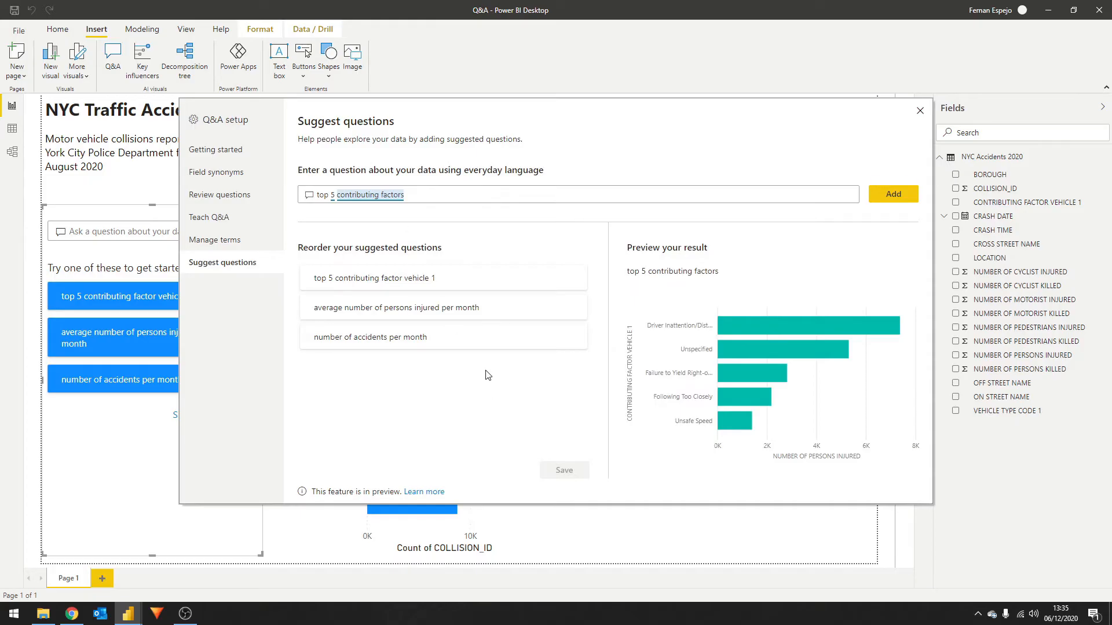
{"action": "left_click", "coordinate": [893, 194]}
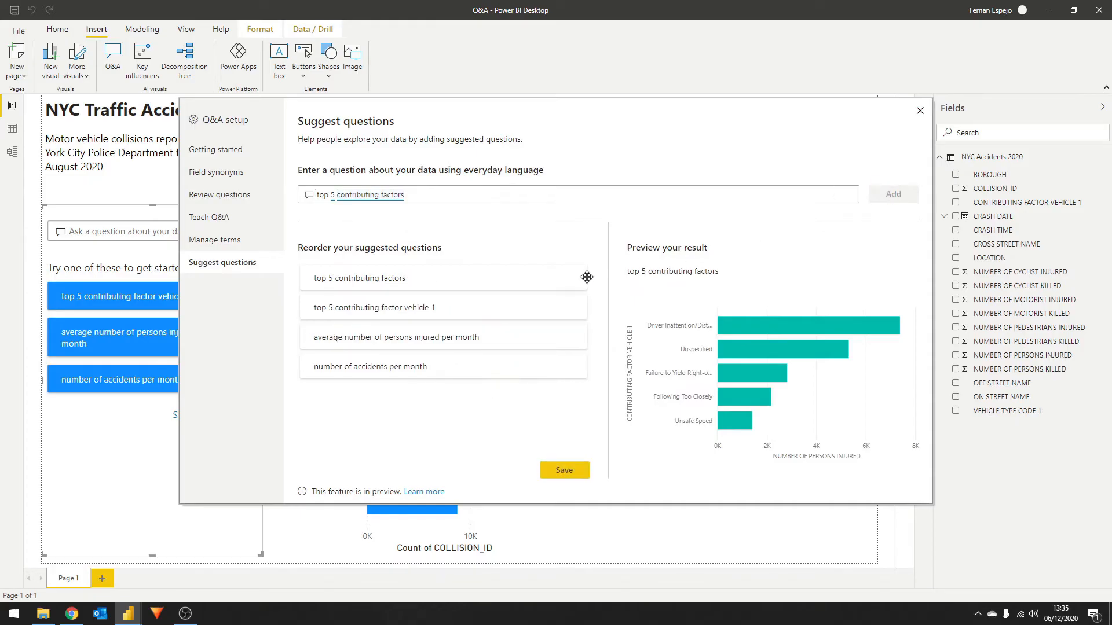
{"action": "left_click", "coordinate": [216, 149]}
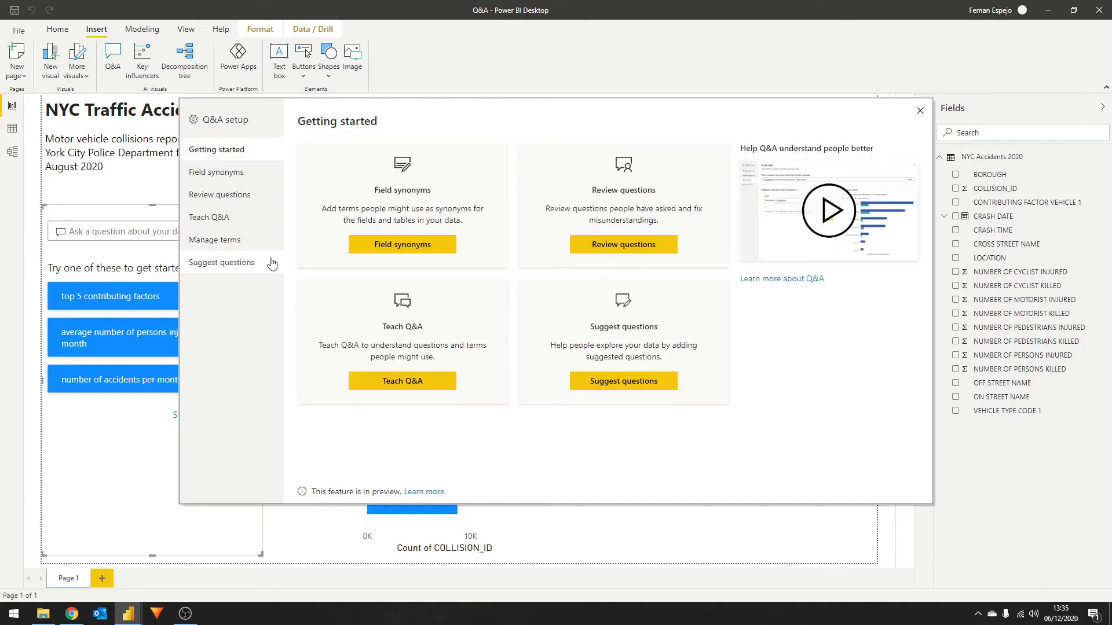
Step: Open Manage terms to see 'contributing factor' defined as contributing factor vehicle 1
{"action": "left_click", "coordinate": [216, 240]}
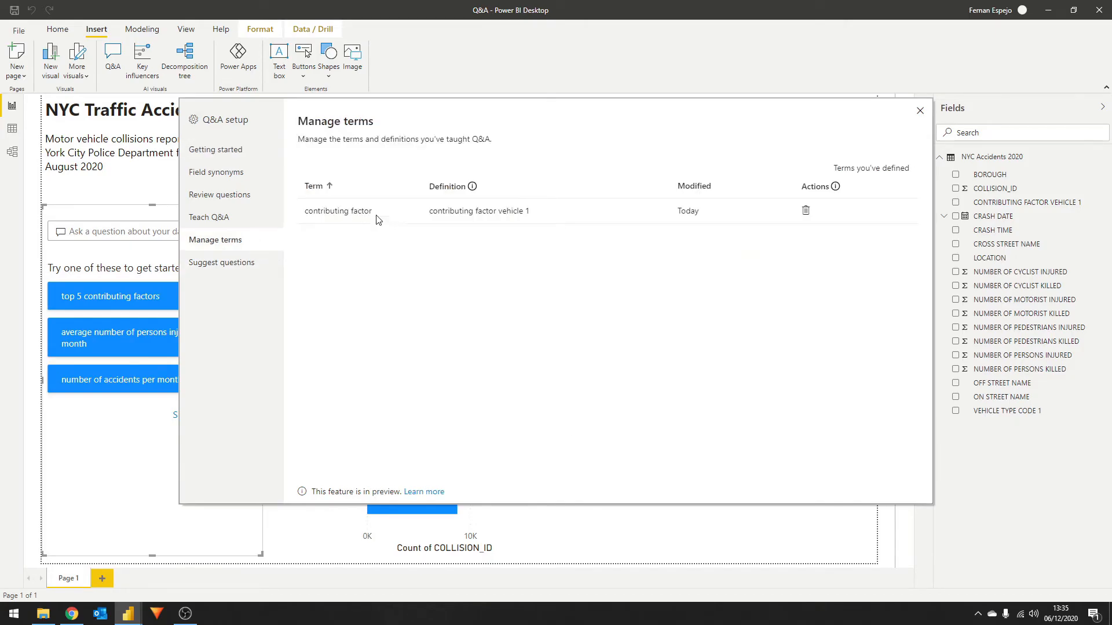
{"action": "mouse_move", "coordinate": [556, 246]}
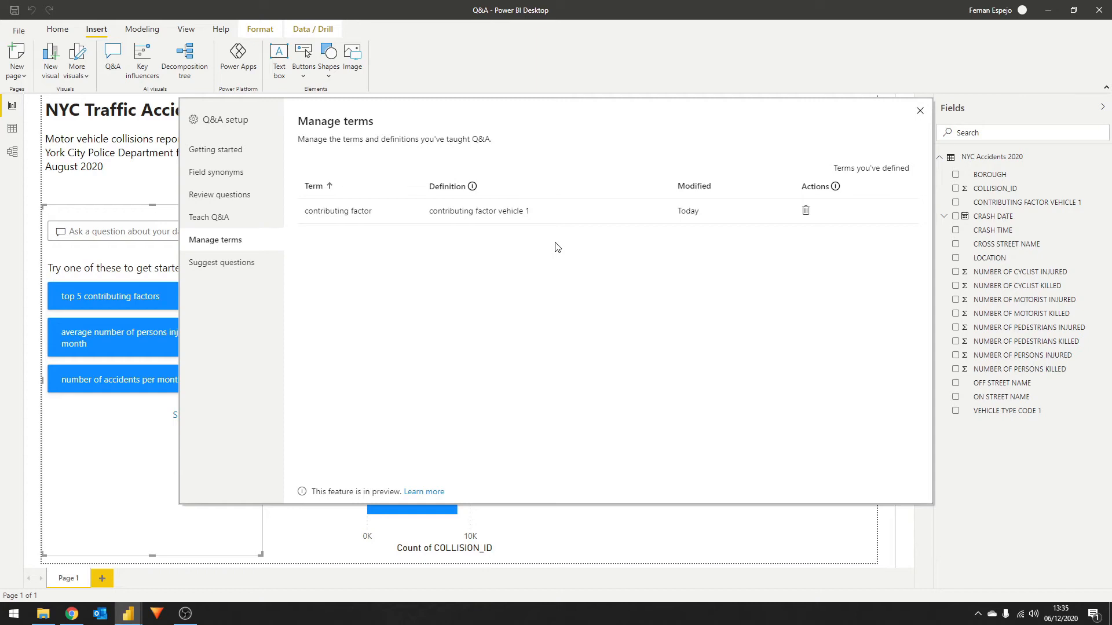
Step: Teach Q&A that 'accident' in 'number of accidents per month' means collision_id, and save
{"action": "left_click", "coordinate": [209, 217]}
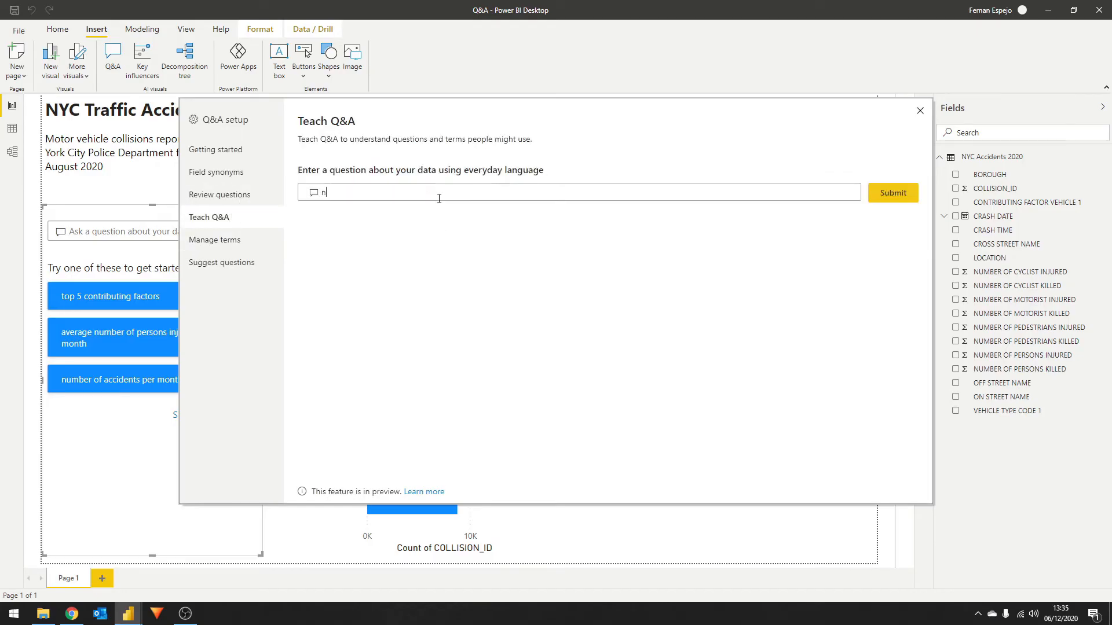
{"action": "type", "text": "number of accidents per month"}
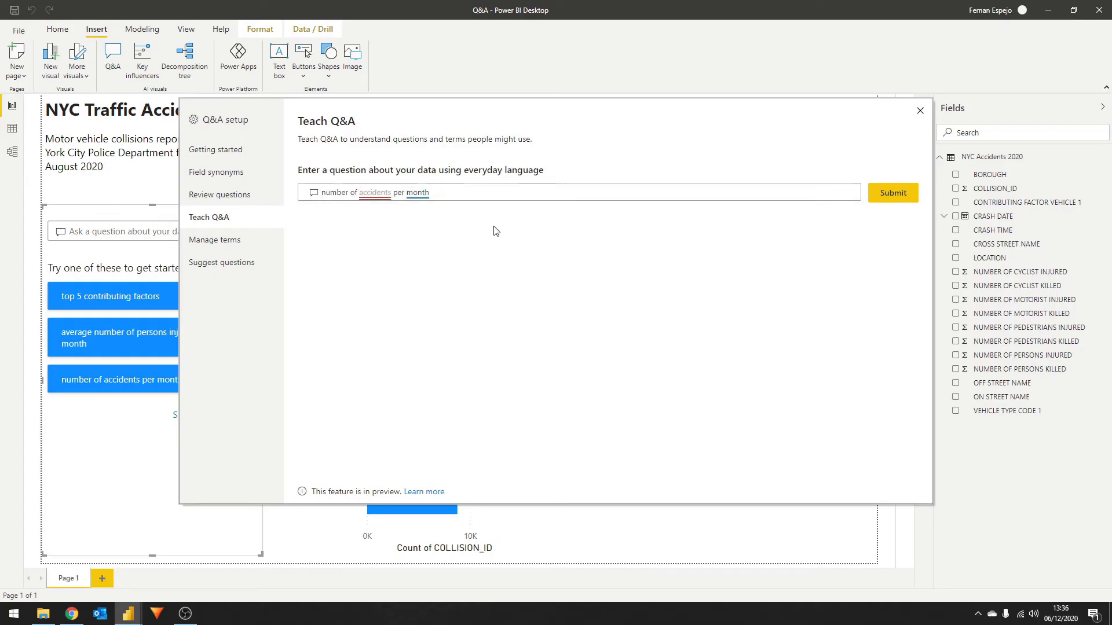
{"action": "mouse_move", "coordinate": [893, 193]}
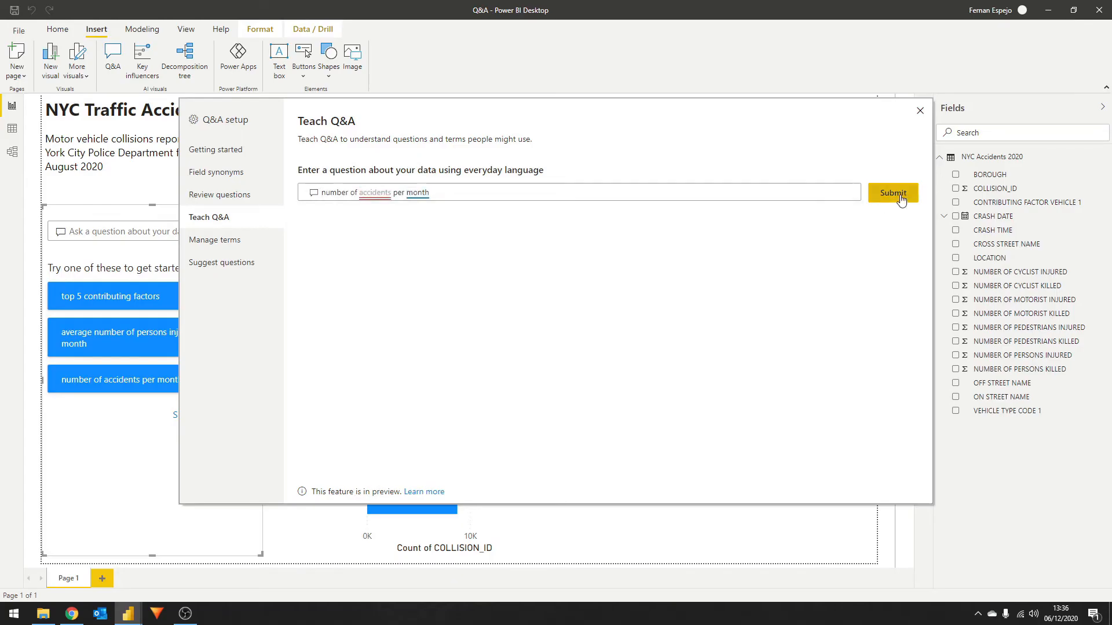
{"action": "left_click", "coordinate": [892, 193]}
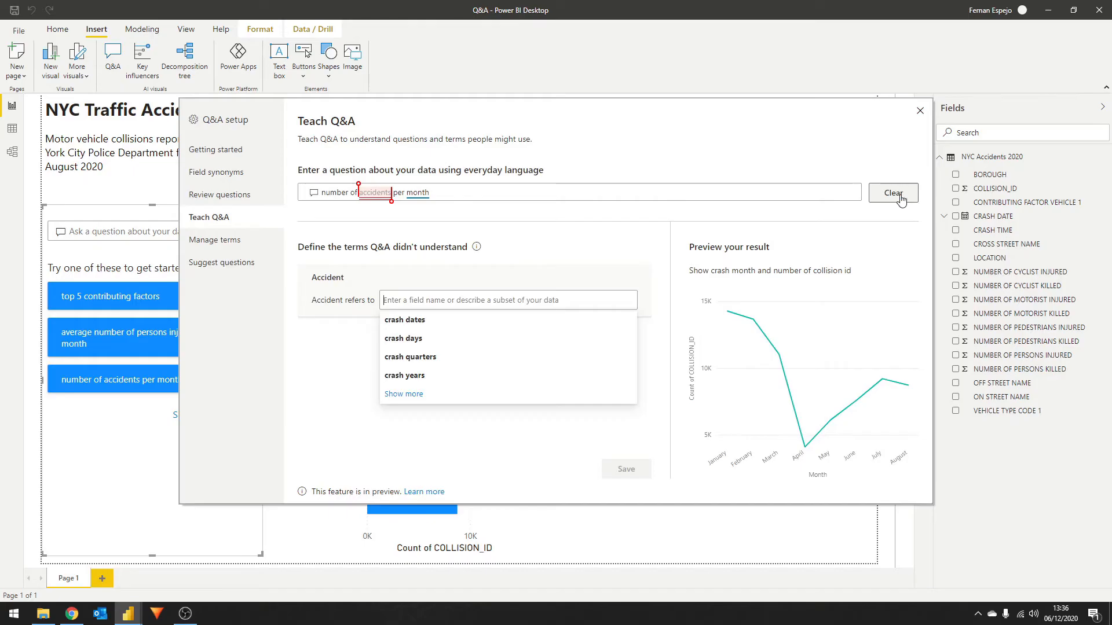
{"action": "type", "text": "collision_id"}
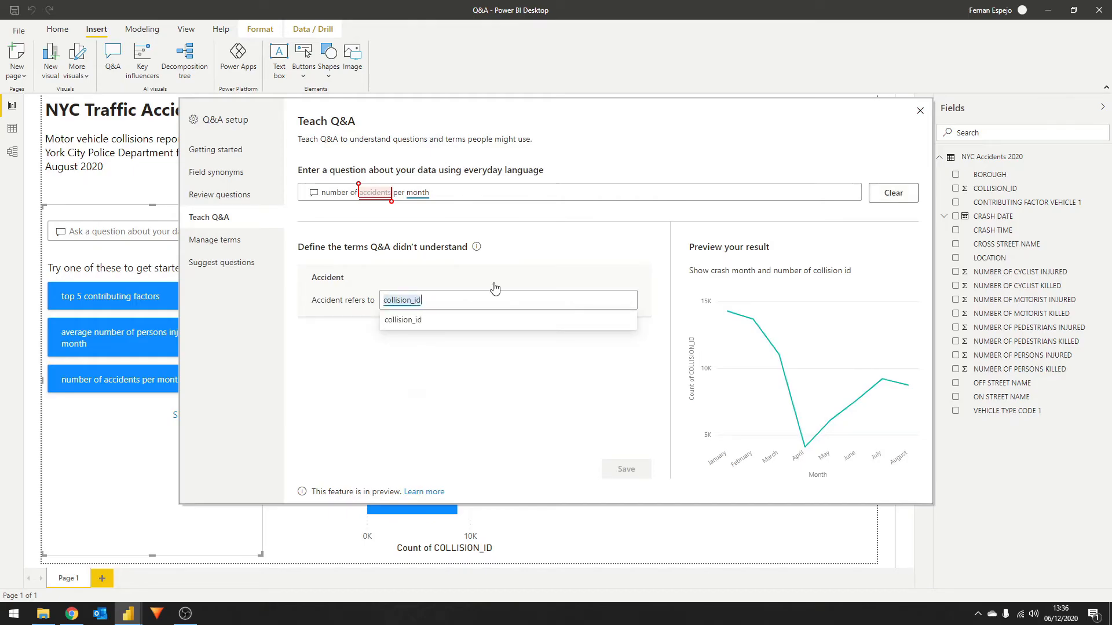
{"action": "left_click", "coordinate": [402, 319]}
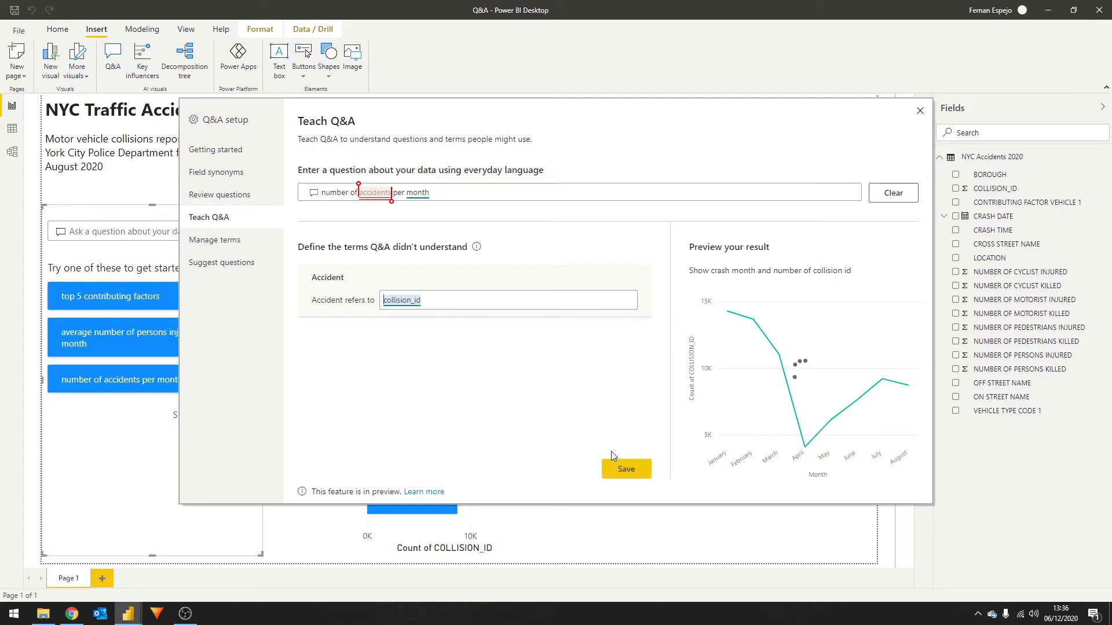
{"action": "left_click", "coordinate": [625, 468]}
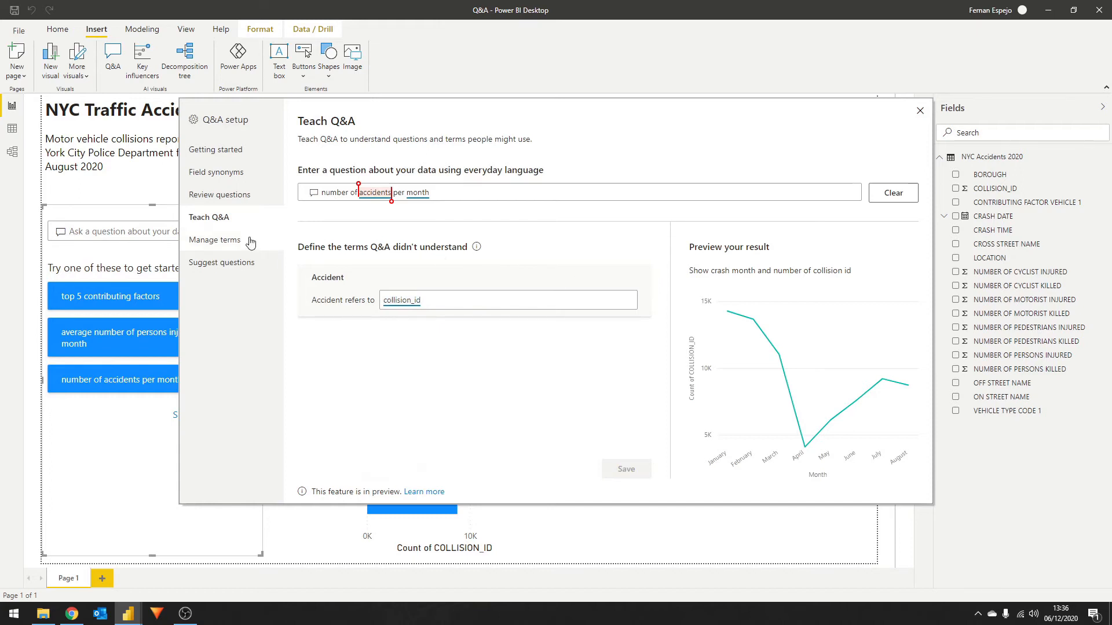
Step: Review the taught Q&A terms, then publish the report to My workspace
{"action": "left_click", "coordinate": [215, 240]}
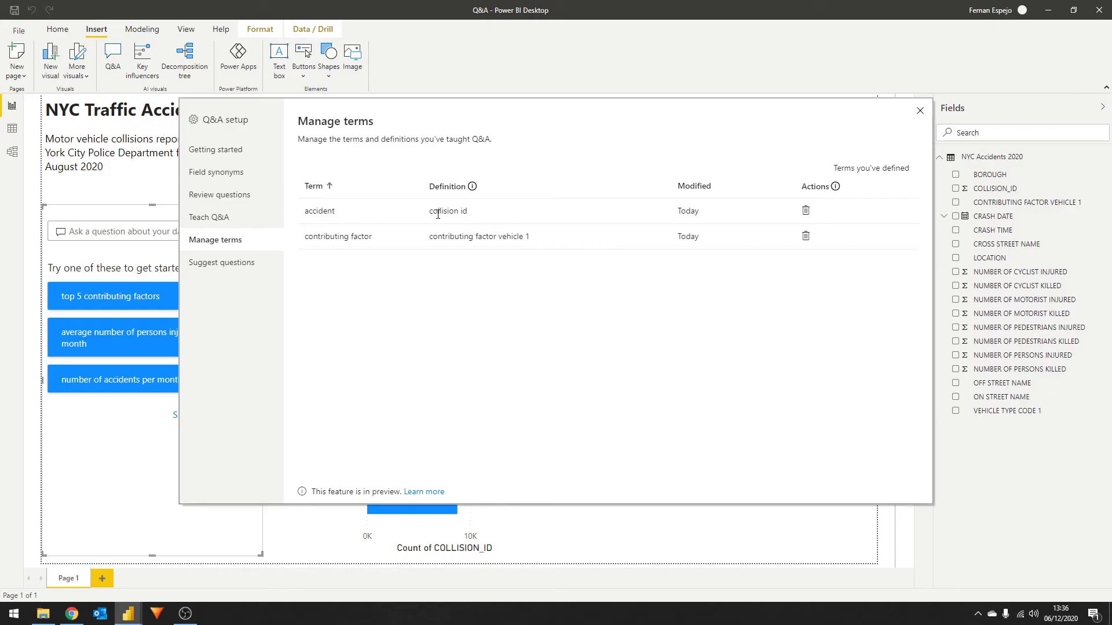
{"action": "left_click", "coordinate": [919, 110]}
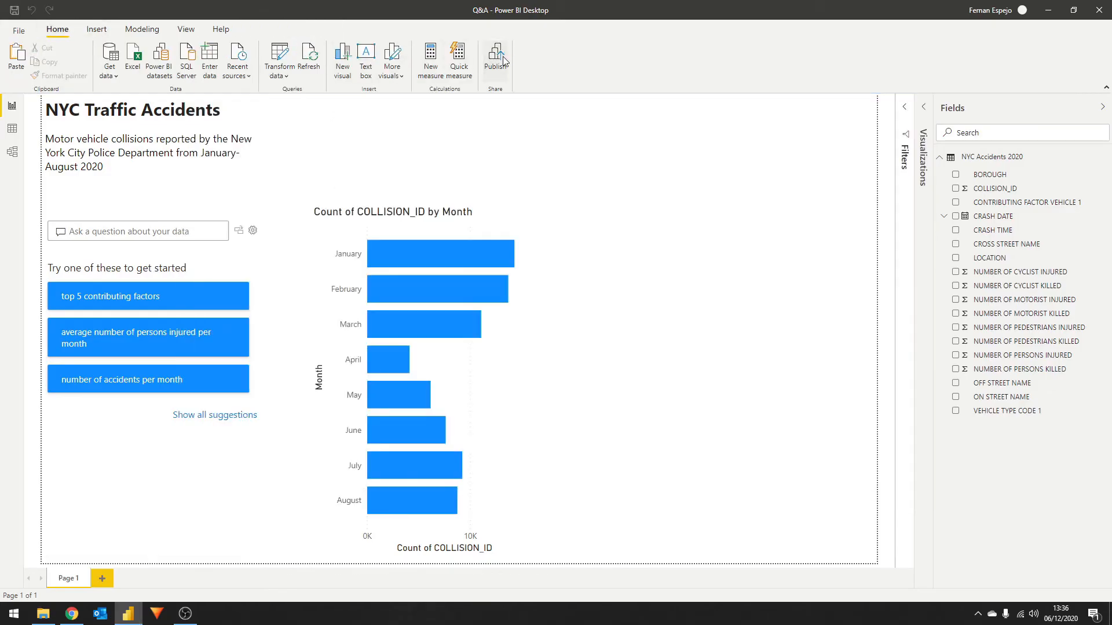
{"action": "left_click", "coordinate": [495, 57]}
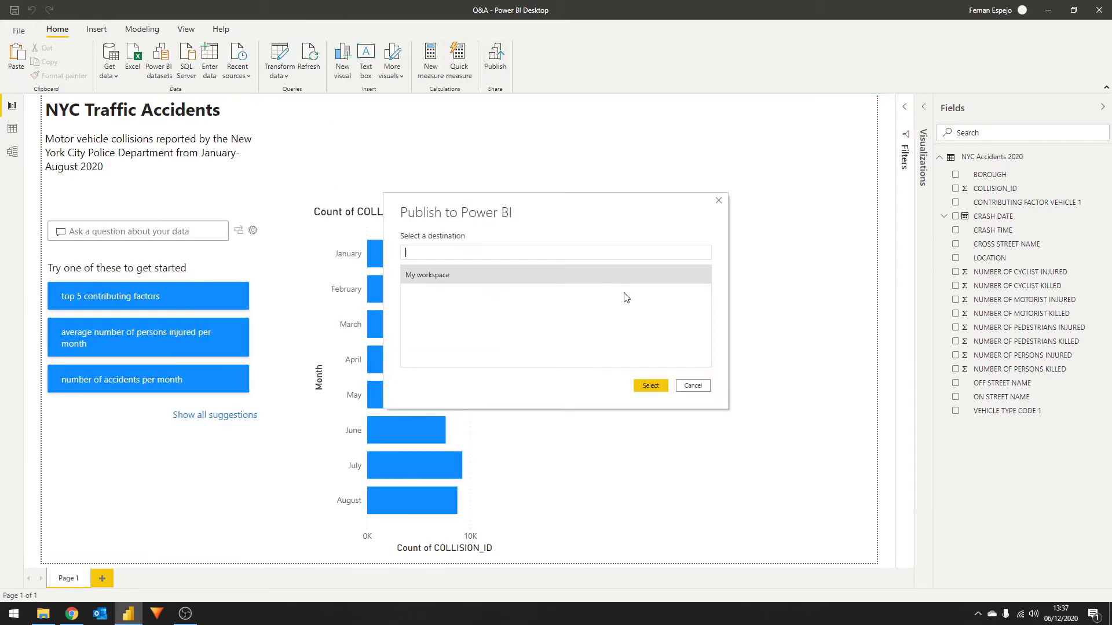
{"action": "left_click", "coordinate": [648, 385]}
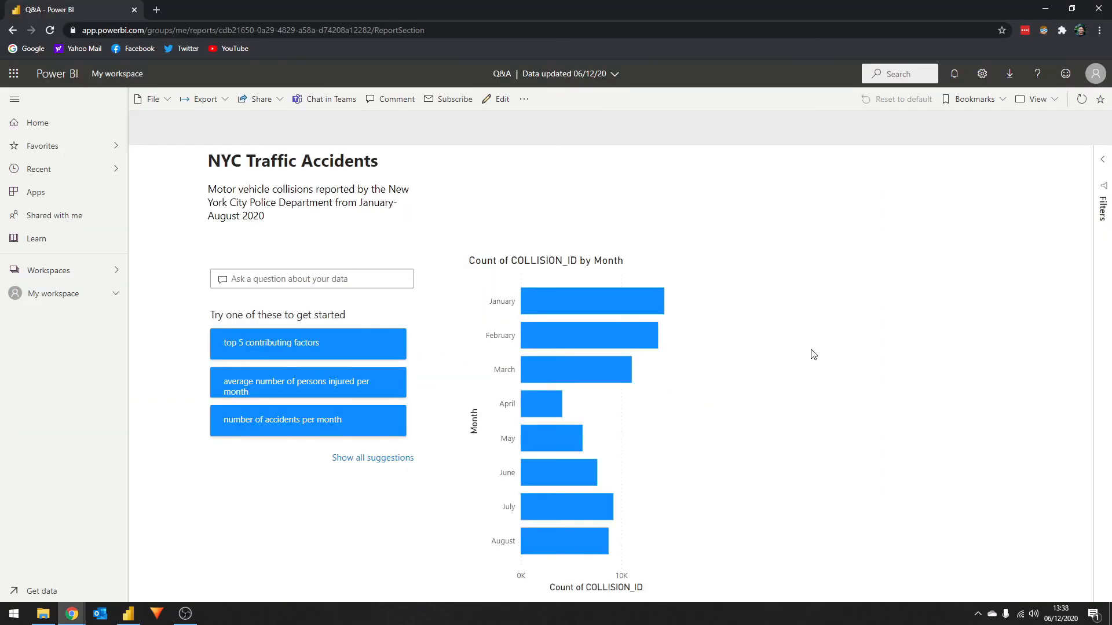
{"action": "mouse_move", "coordinate": [813, 323]}
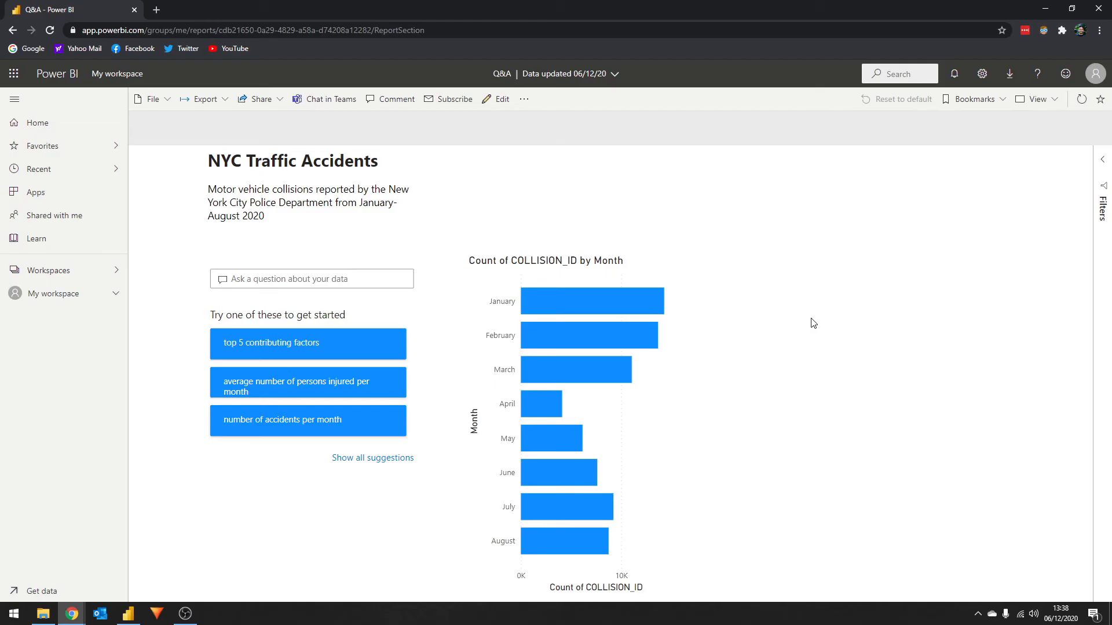
Step: Ask Q&A 'number of injured from Texting' and request a fix for 'injured'
{"action": "type", "text": "number of injured from Texting"}
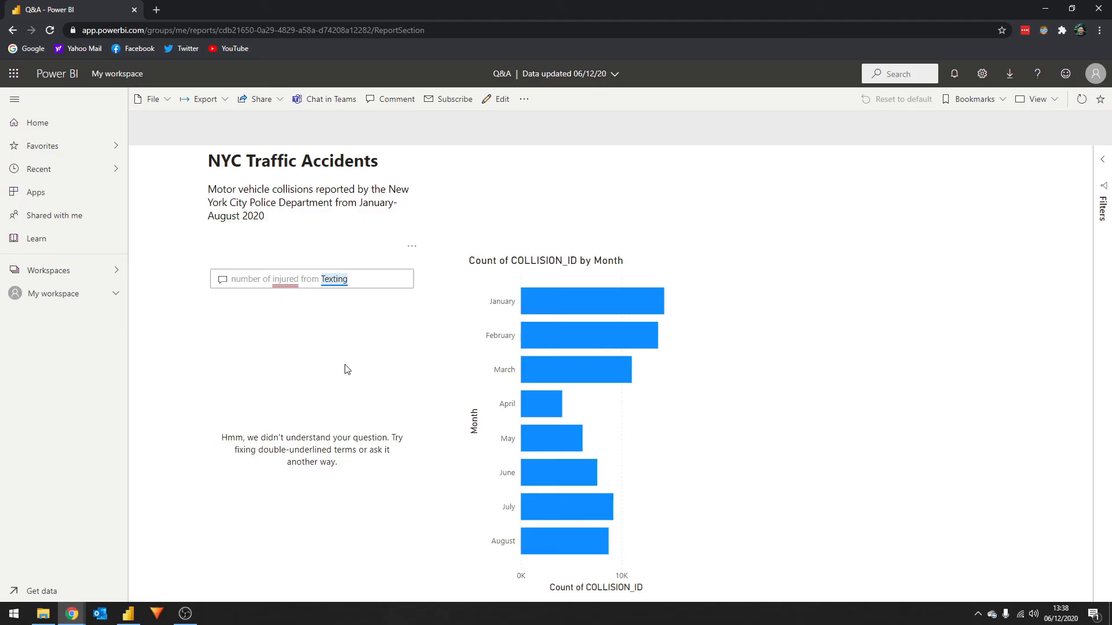
{"action": "left_click", "coordinate": [285, 279]}
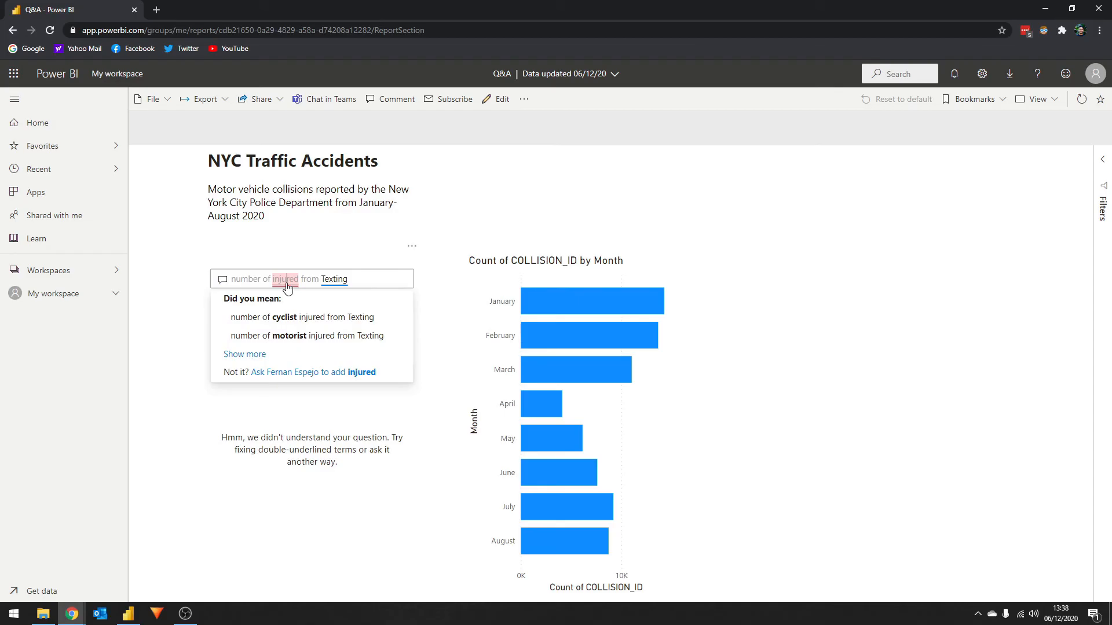
{"action": "left_click", "coordinate": [338, 372]}
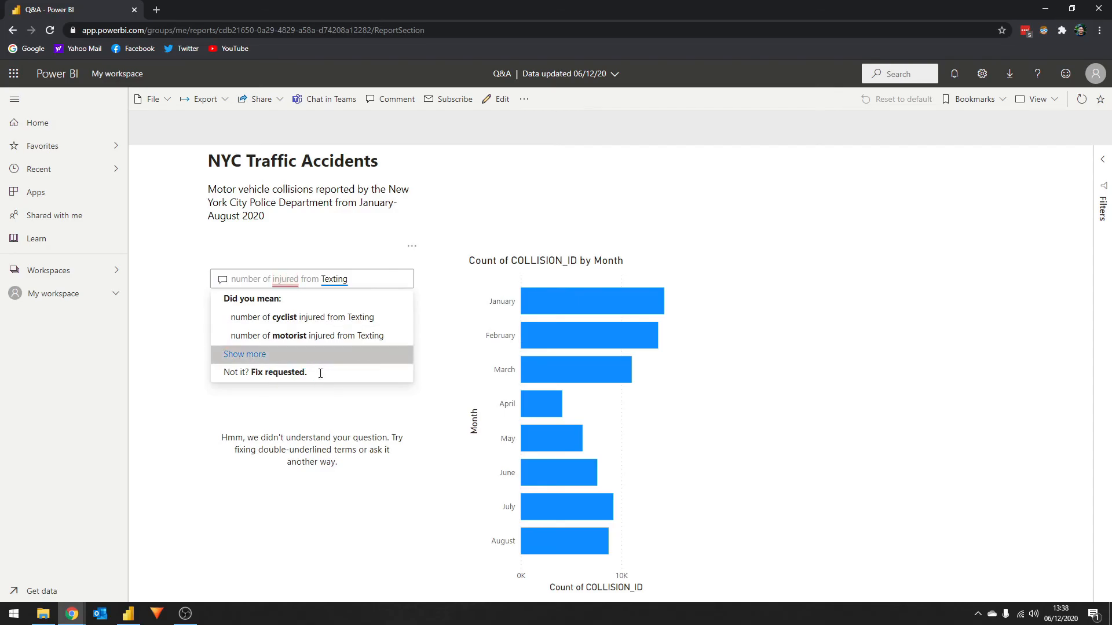
{"action": "mouse_move", "coordinate": [317, 423]}
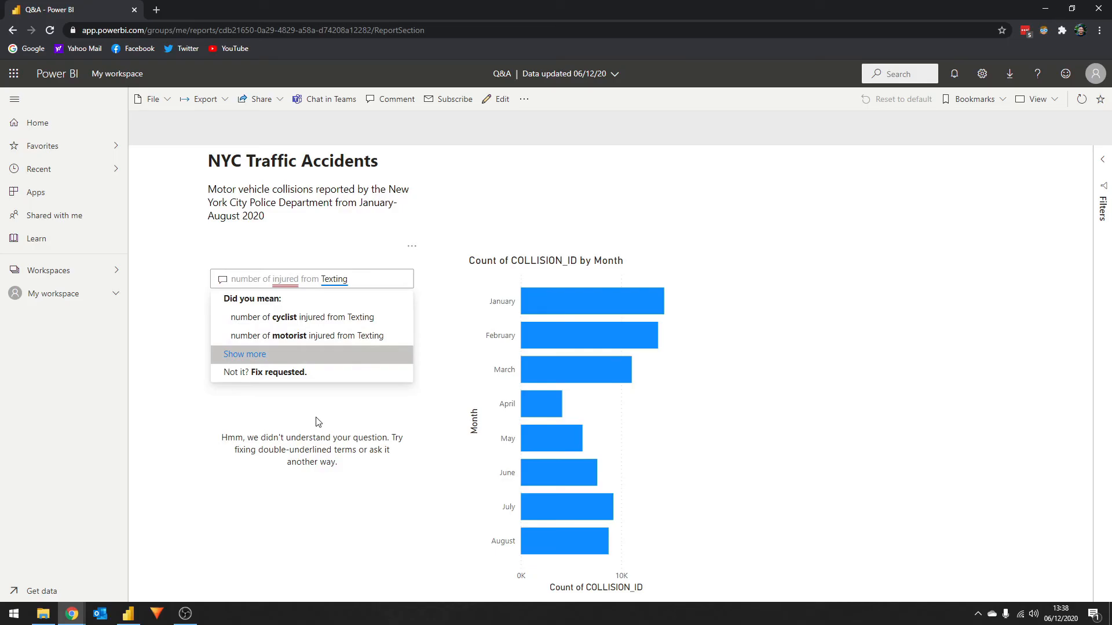
Step: Back in Desktop, open Q&A setup's Review questions for the published dataset
{"action": "left_click", "coordinate": [127, 613]}
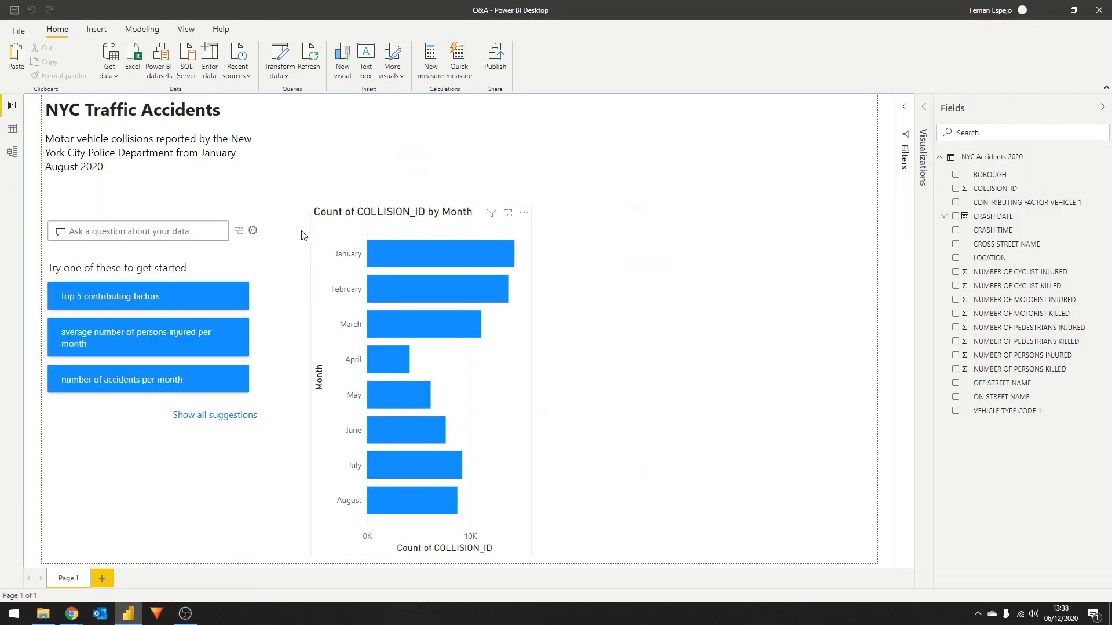
{"action": "left_click", "coordinate": [252, 230]}
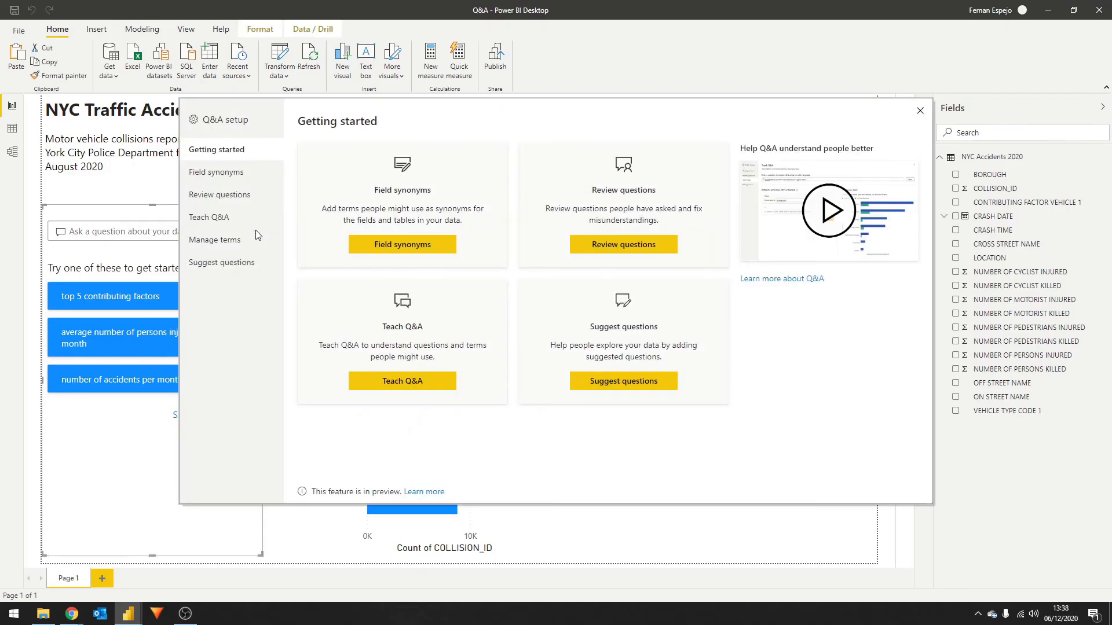
{"action": "left_click", "coordinate": [219, 195]}
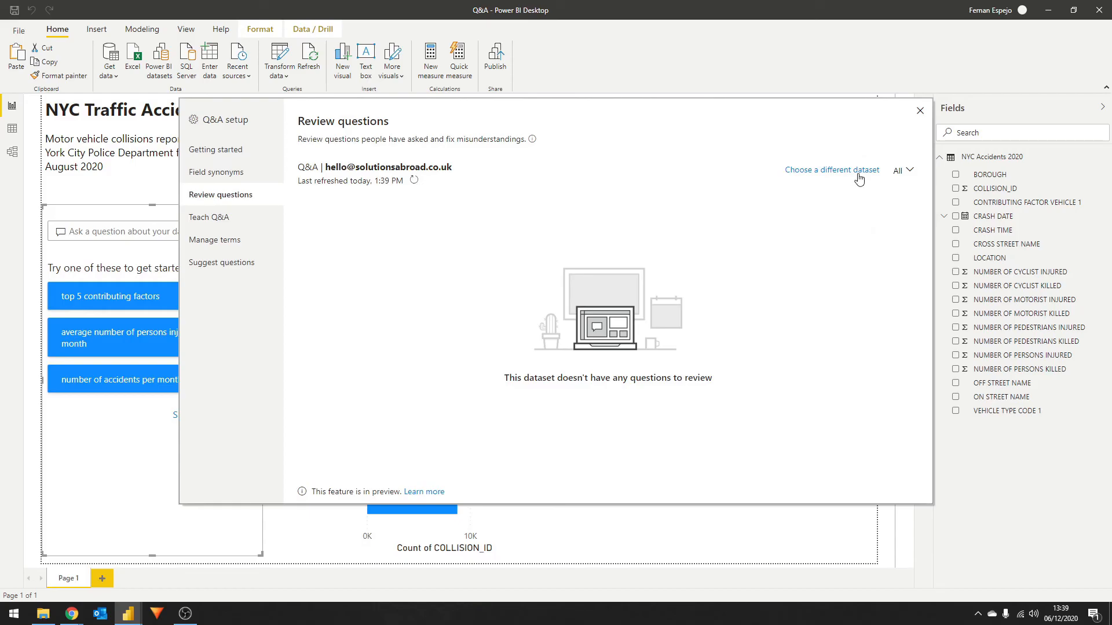
{"action": "left_click", "coordinate": [414, 182]}
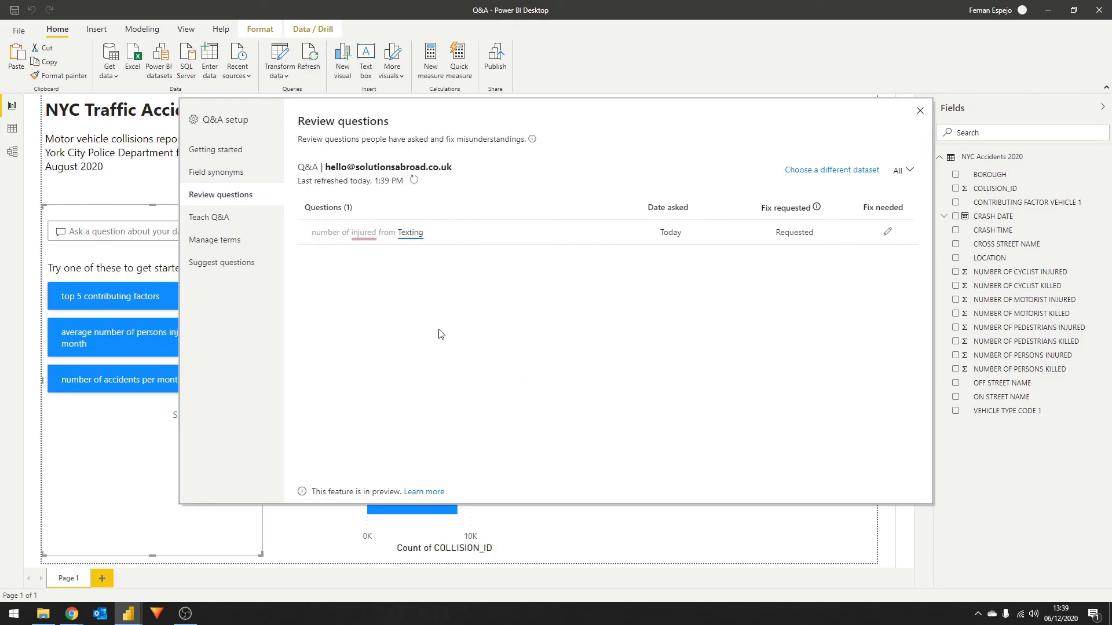
{"action": "mouse_move", "coordinate": [493, 401]}
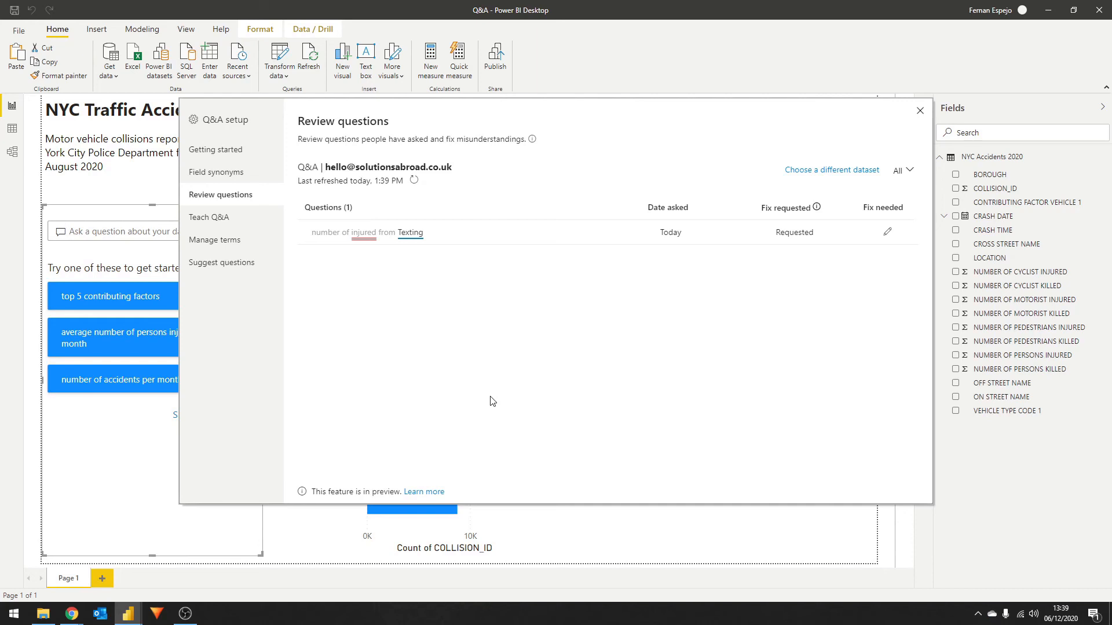
Step: Add 'injured' as a synonym for NUMBER OF PERSONS INJURED, then revisit Review questions
{"action": "left_click", "coordinate": [216, 171]}
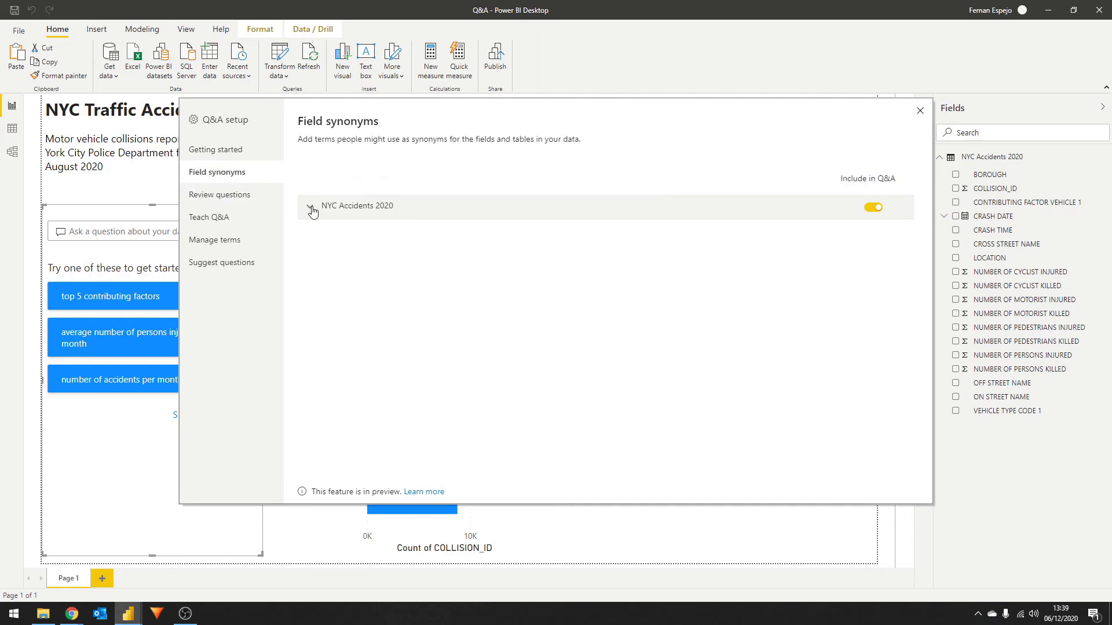
{"action": "left_click", "coordinate": [313, 207]}
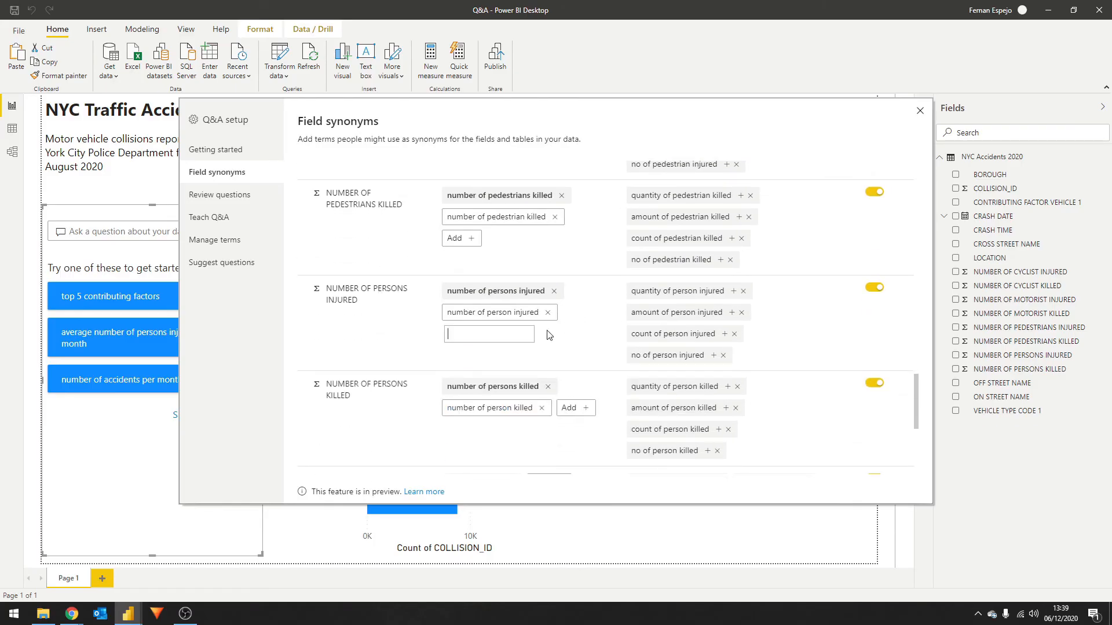
{"action": "type", "text": "injured"}
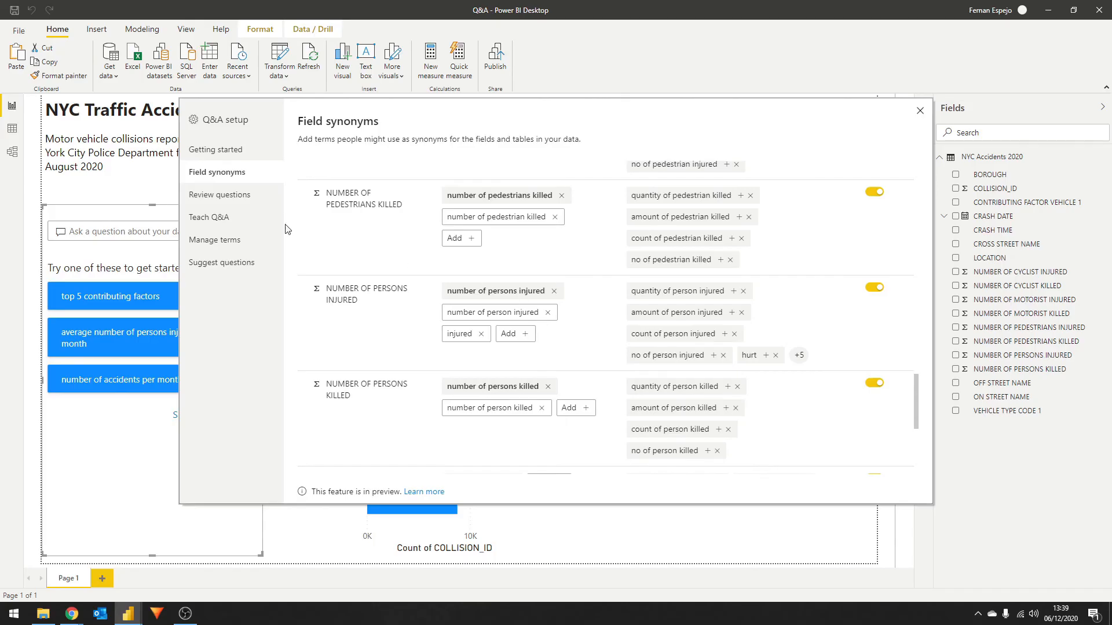
{"action": "left_click", "coordinate": [220, 195]}
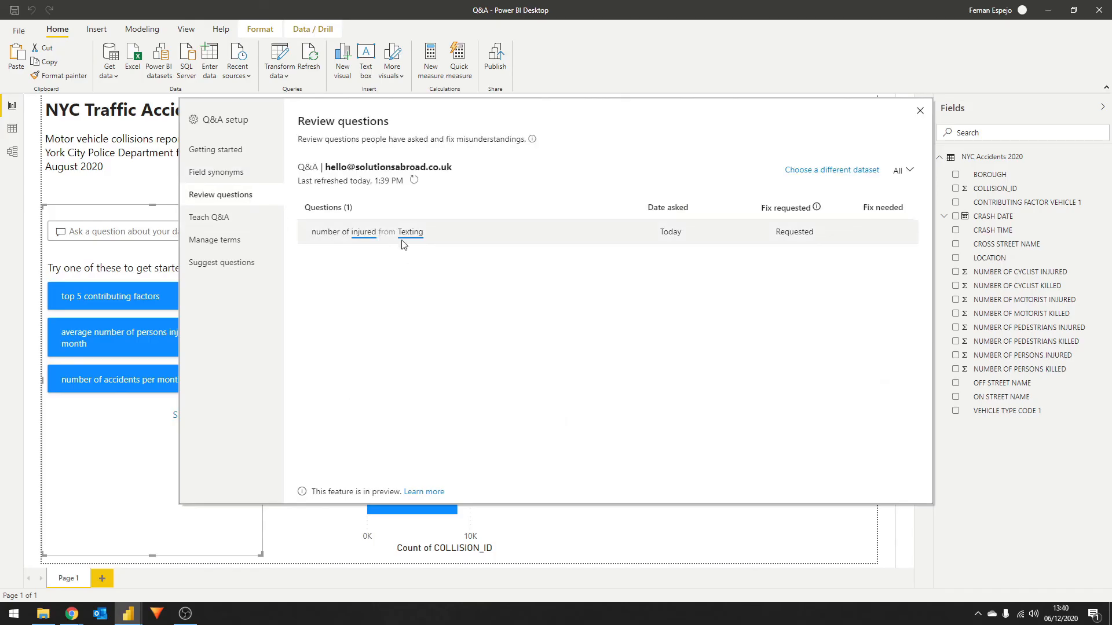
{"action": "mouse_move", "coordinate": [441, 257]}
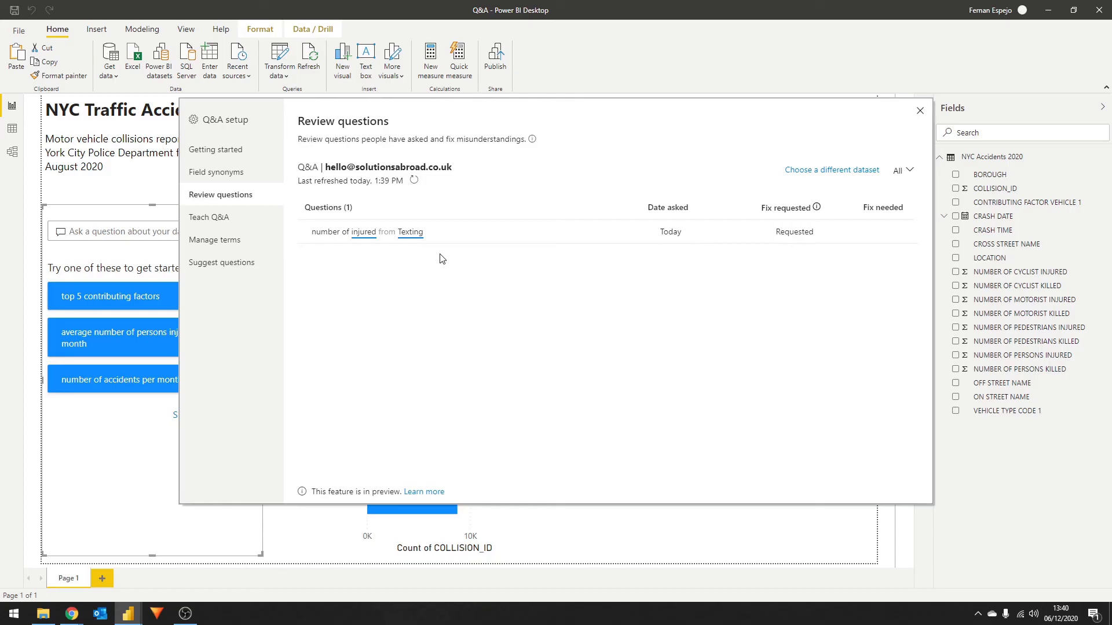
Step: Preview 'number of injured from texting' in Teach Q&A, then close Q&A setup
{"action": "left_click", "coordinate": [208, 217]}
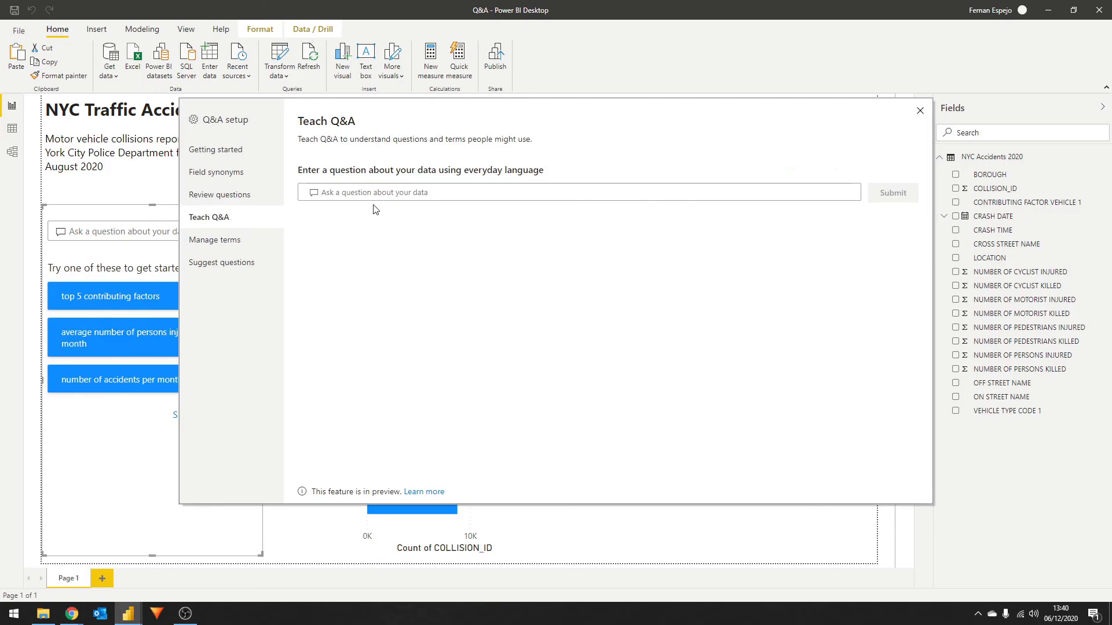
{"action": "type", "text": "number of injured from texting"}
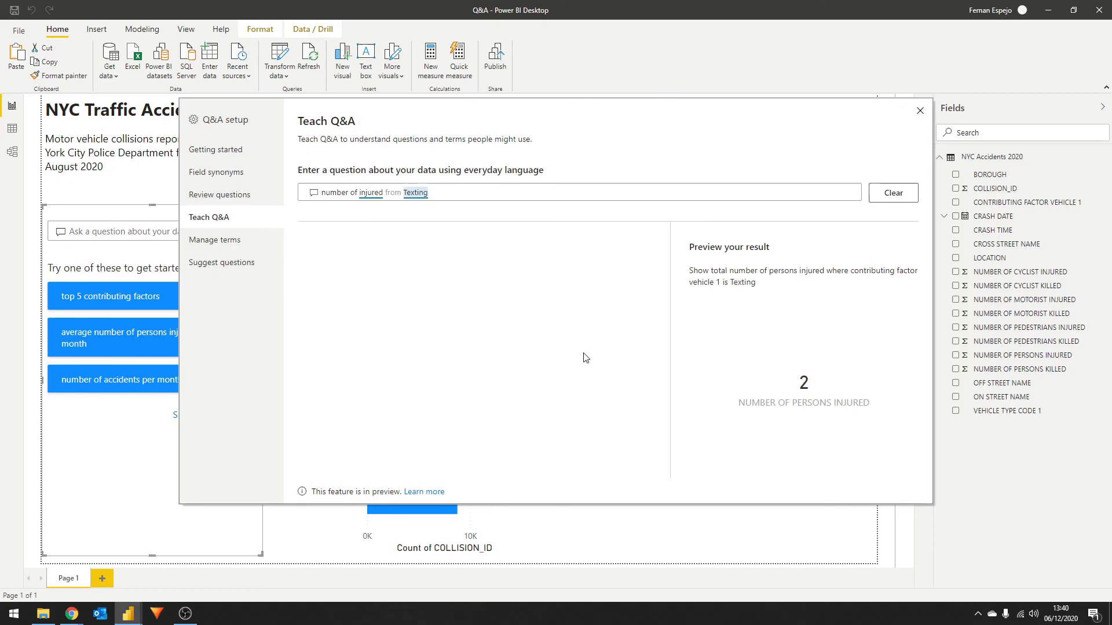
{"action": "left_click", "coordinate": [920, 111]}
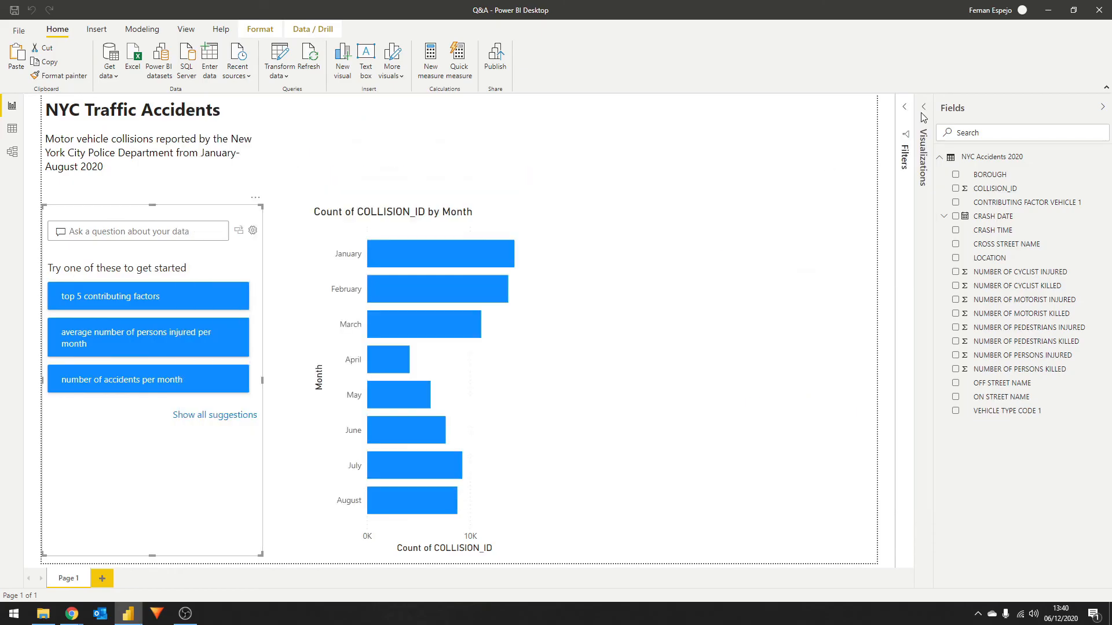
Step: In Data view, filter CONTRIBUTING FACTOR VEHICLE 1 to Texting, leaving two rows
{"action": "left_click", "coordinate": [12, 128]}
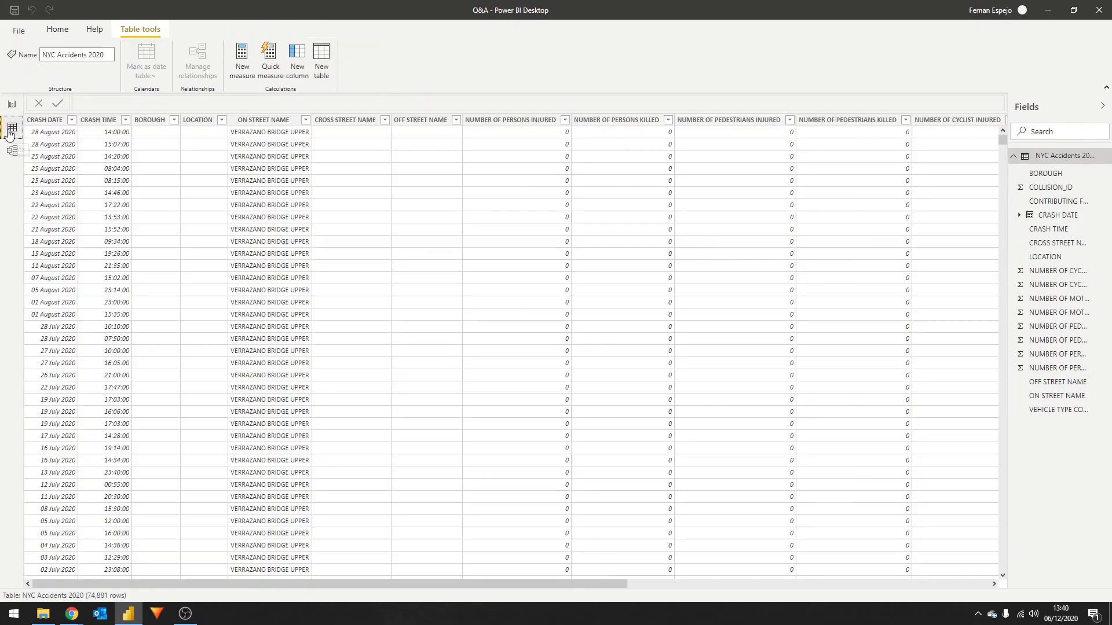
{"action": "scroll", "scroll_direction": "right", "scroll_amount": 3}
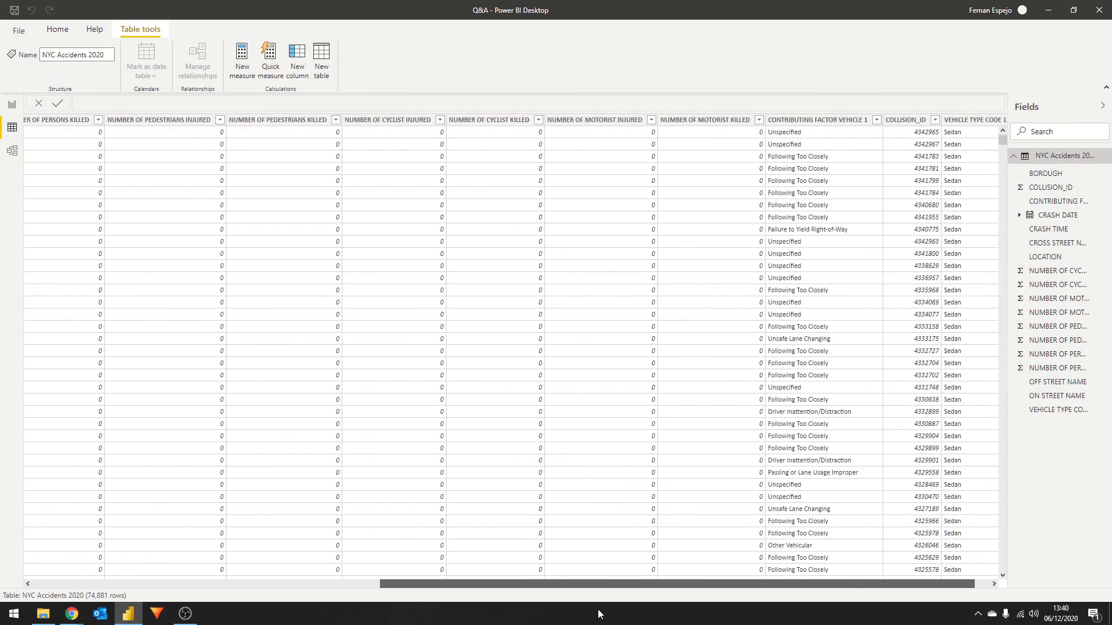
{"action": "left_click", "coordinate": [861, 120]}
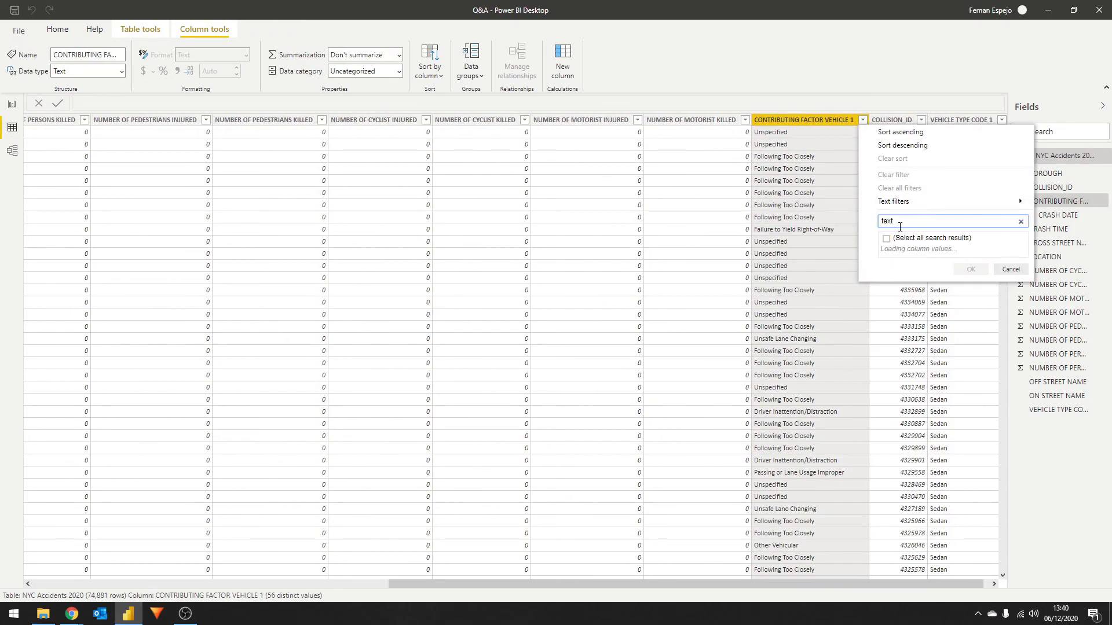
{"action": "left_click", "coordinate": [969, 269]}
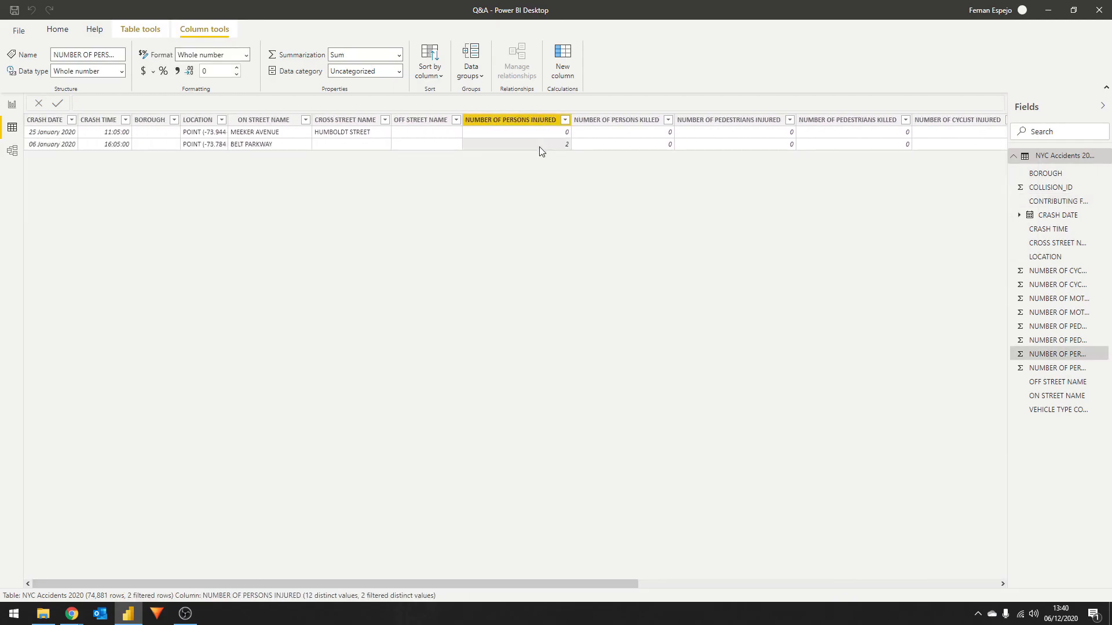
{"action": "mouse_move", "coordinate": [575, 354]}
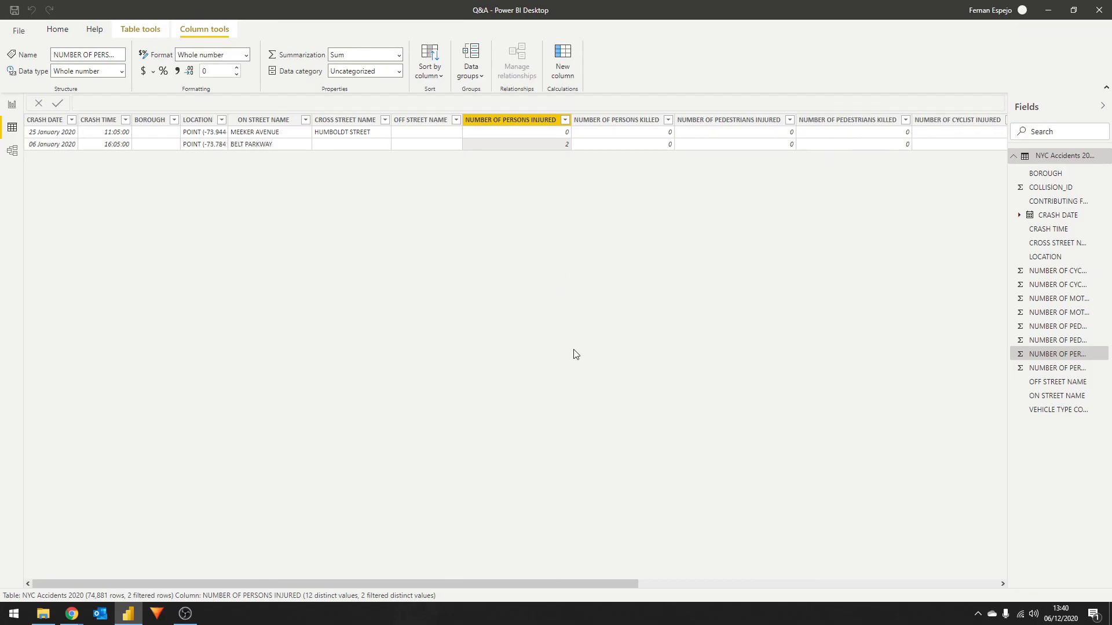